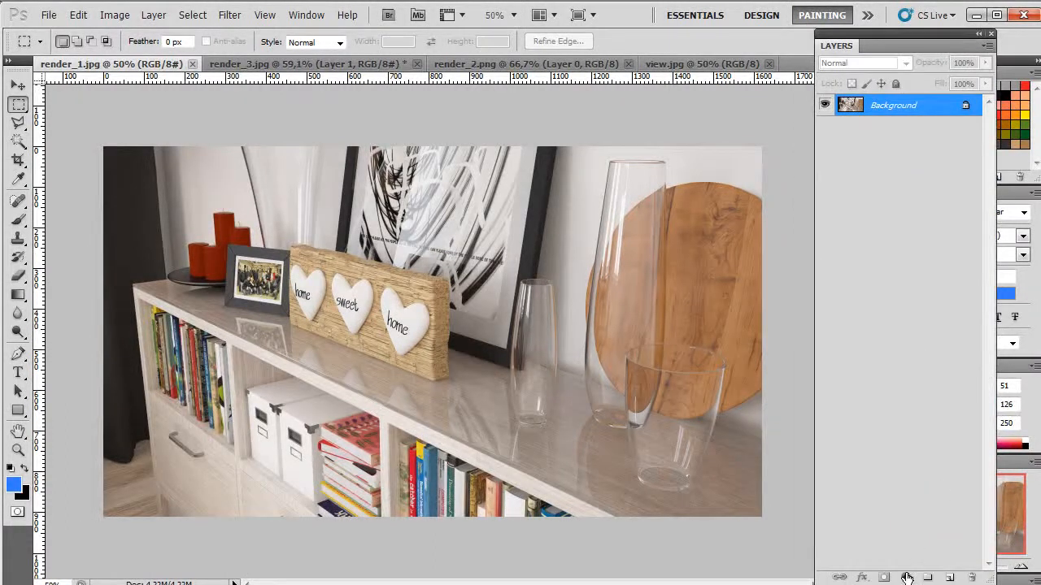
- Add a Color Balance layer: midtones Red +13, Yellow -13; highlights Cyan -10, Blue +12
click(905, 577)
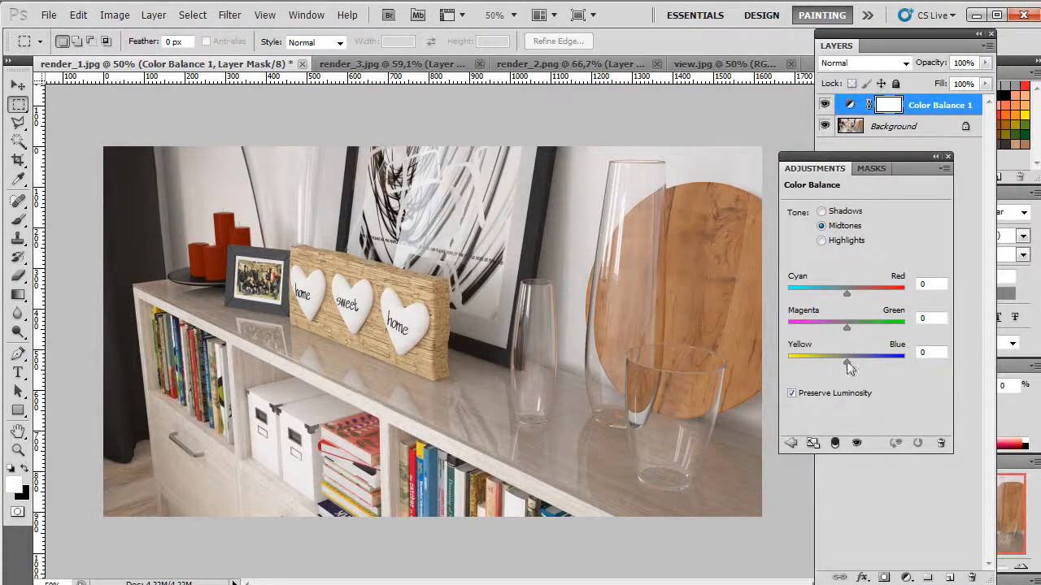
drag(846, 293, 854, 294)
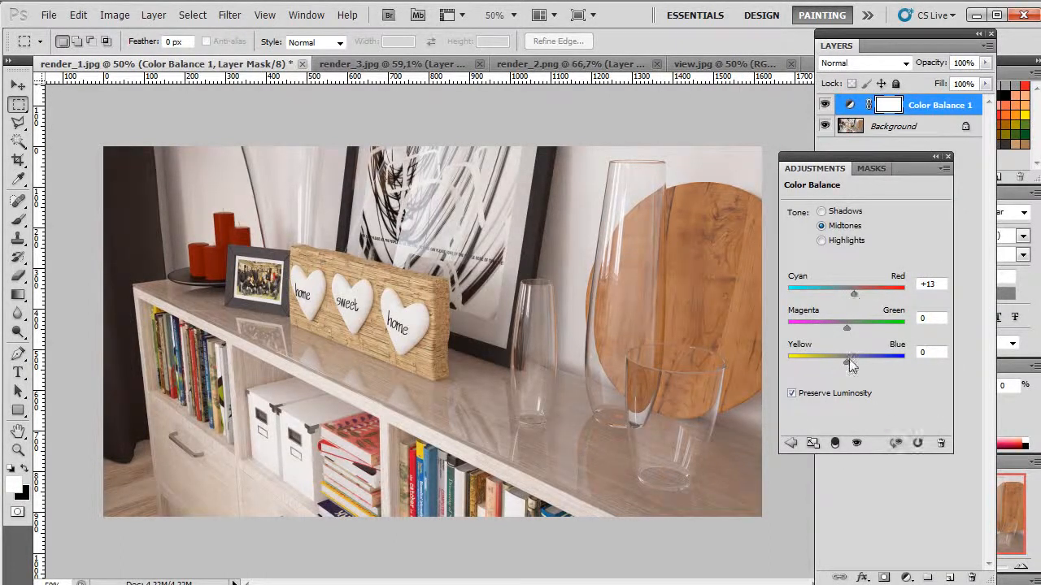
drag(854, 356, 842, 356)
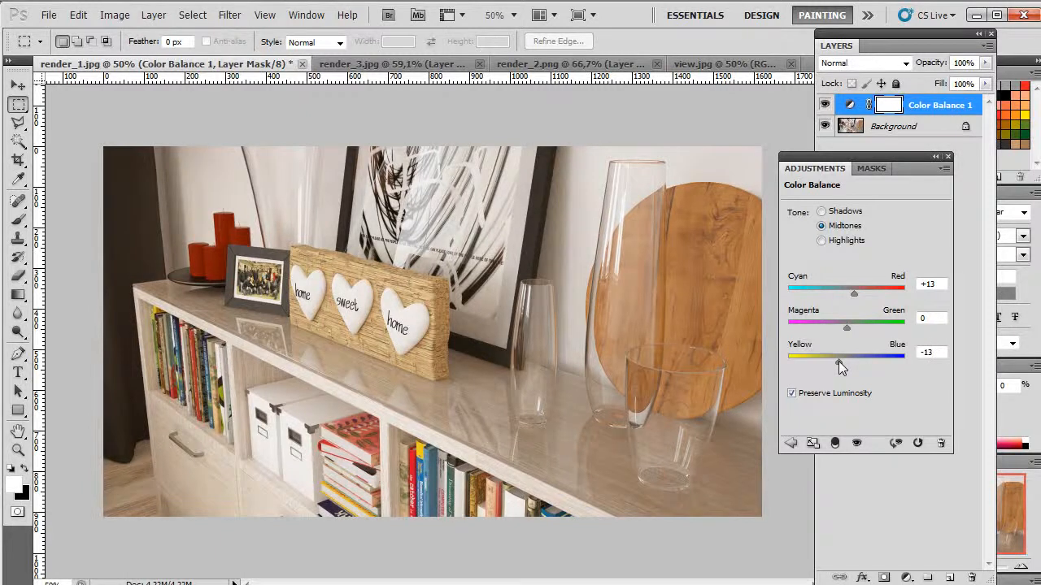
click(821, 240)
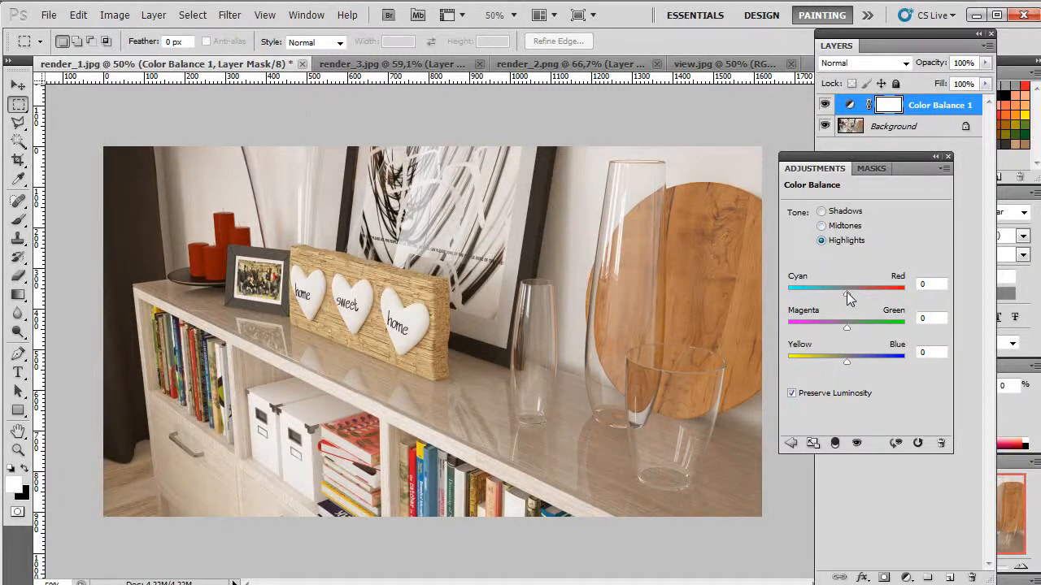
drag(847, 287, 840, 287)
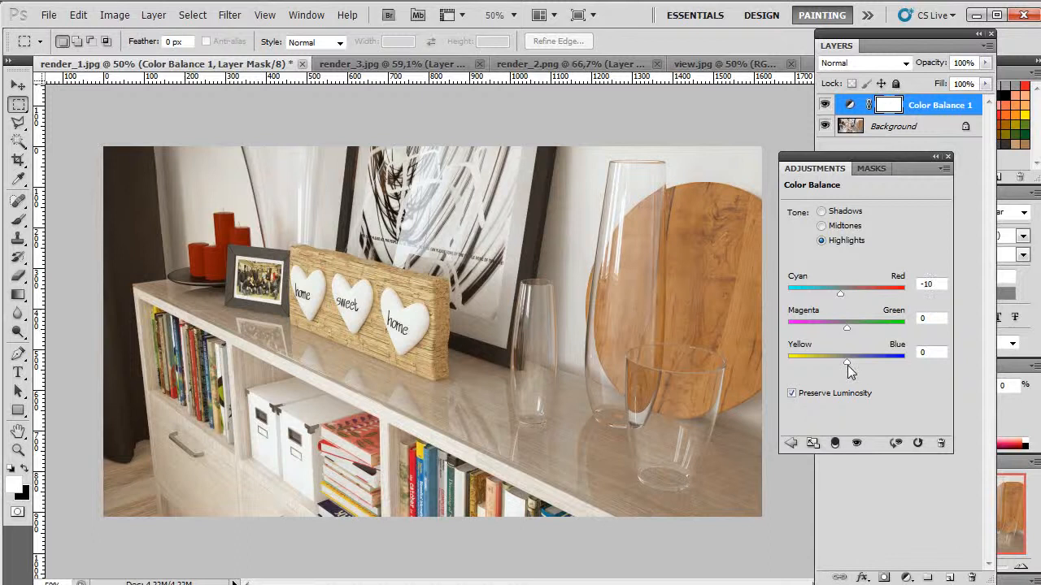
drag(846, 356, 853, 356)
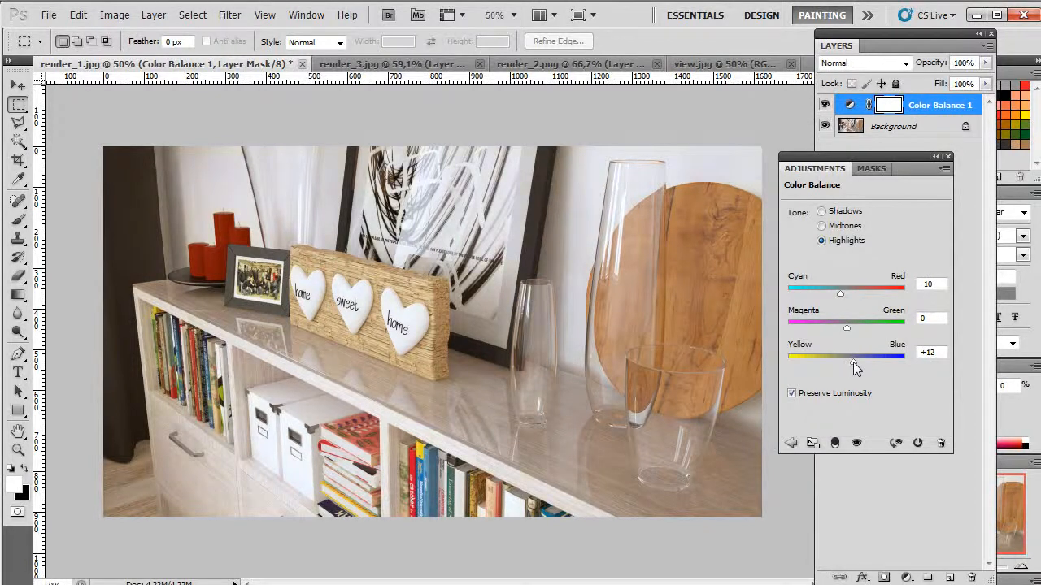
drag(840, 360, 854, 361)
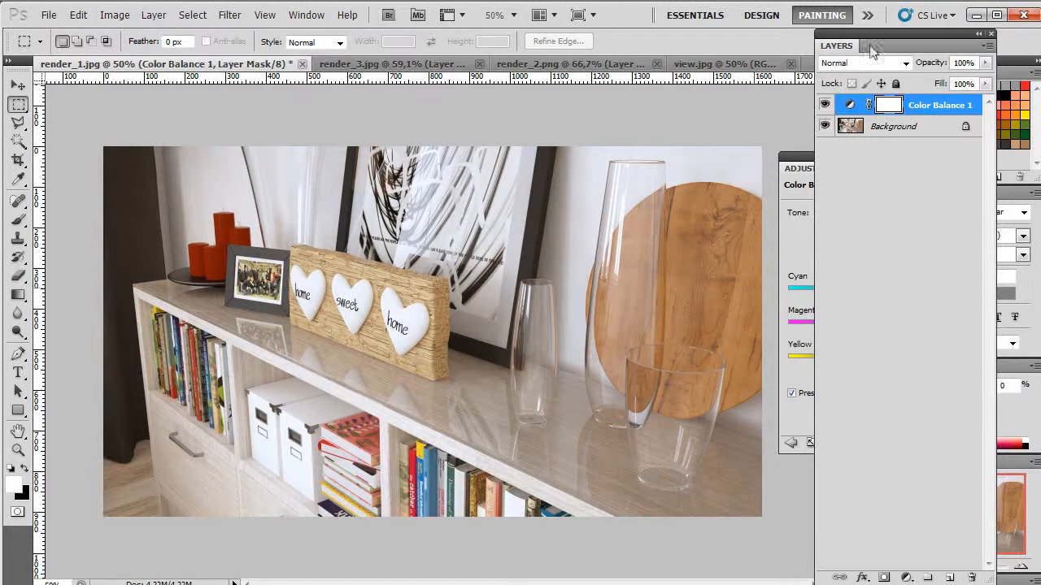
- Select the Background layer and create a new empty layer above it
click(893, 126)
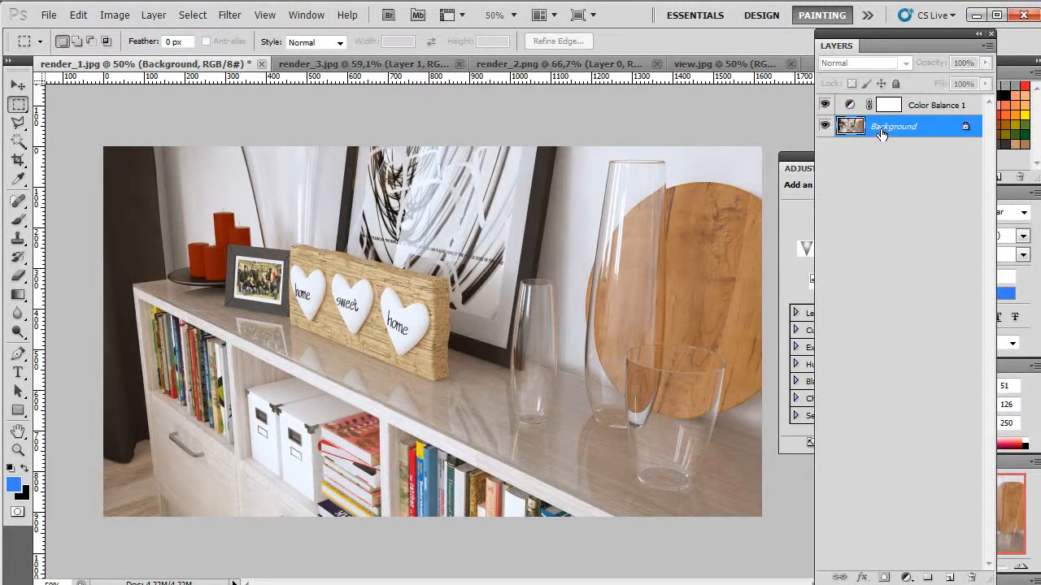
mouse_move(14, 201)
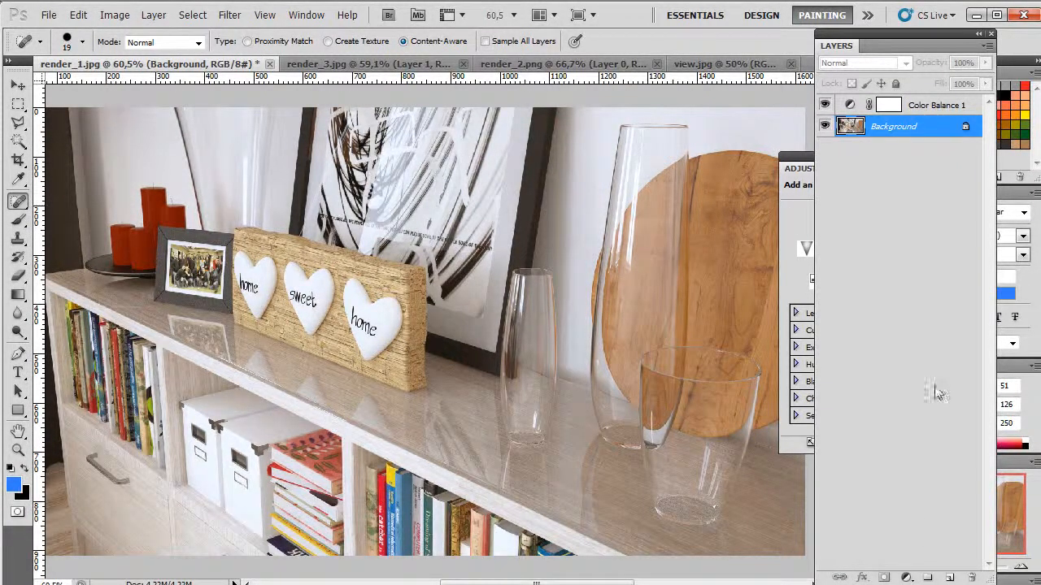
click(936, 104)
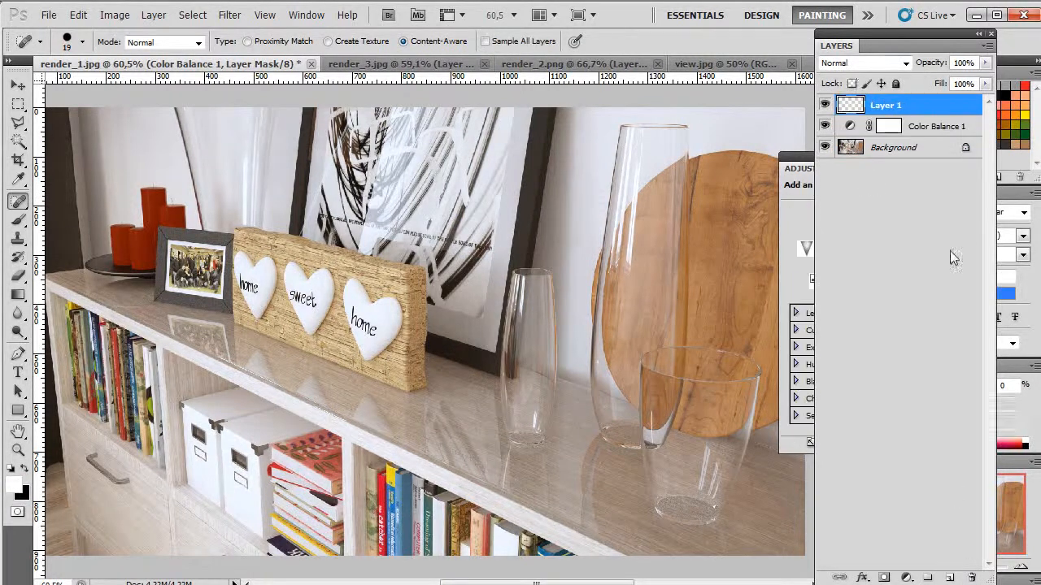
- Blend Layer 1 in Screen mode and fill it with a blue gradient at 25% opacity
click(864, 62)
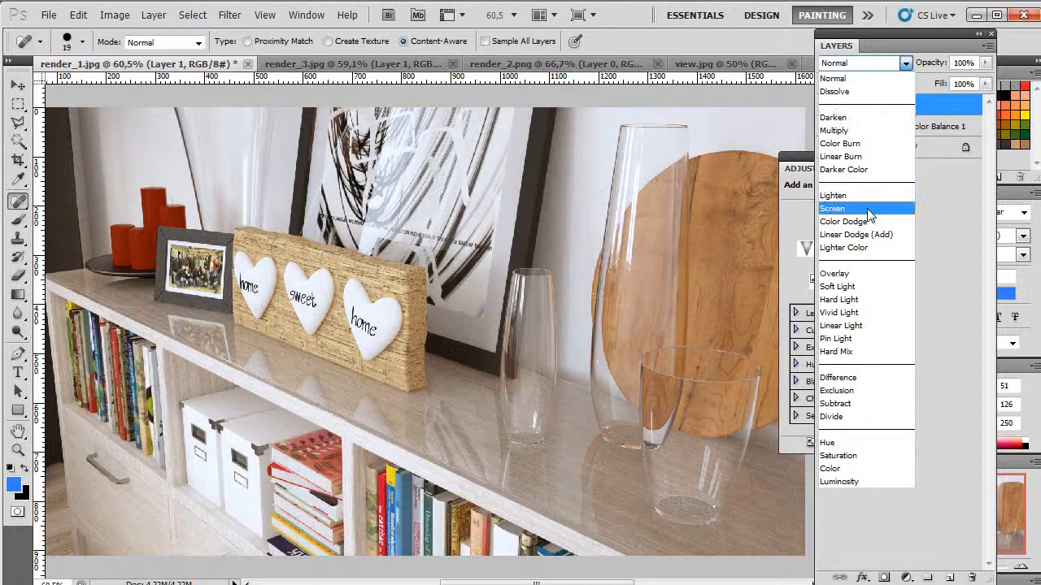
click(832, 208)
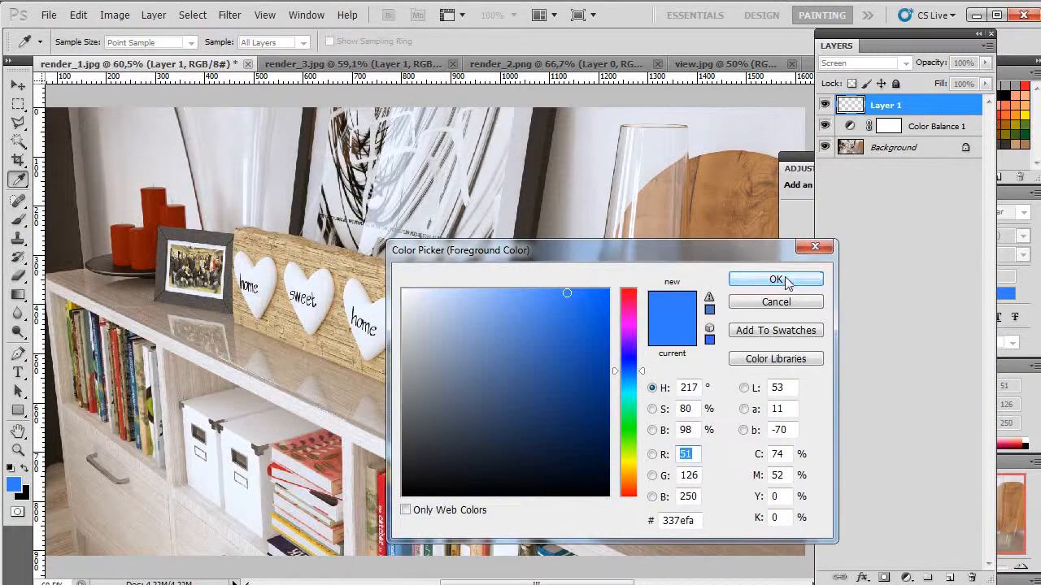
click(774, 279)
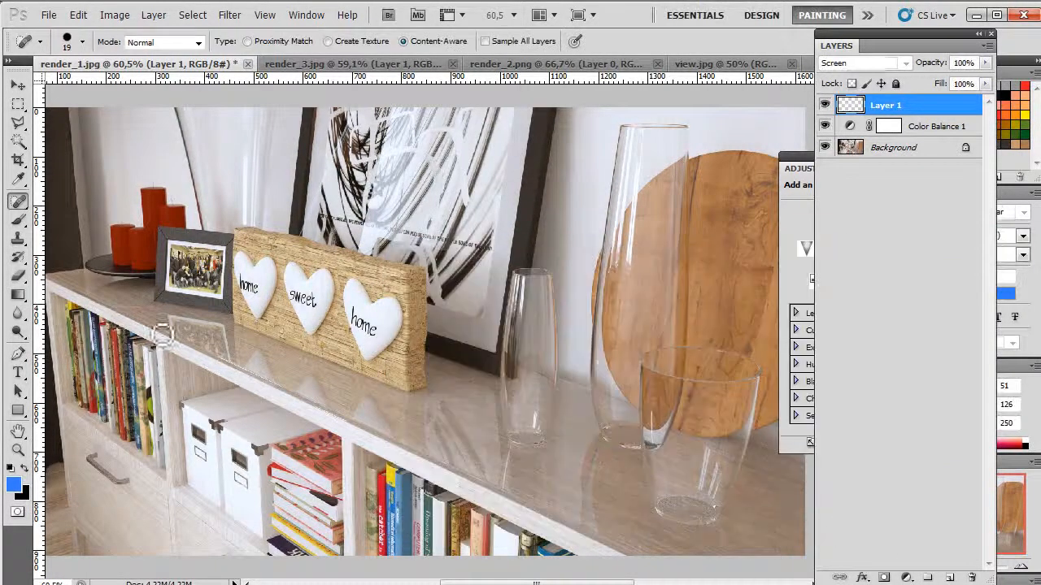
click(18, 295)
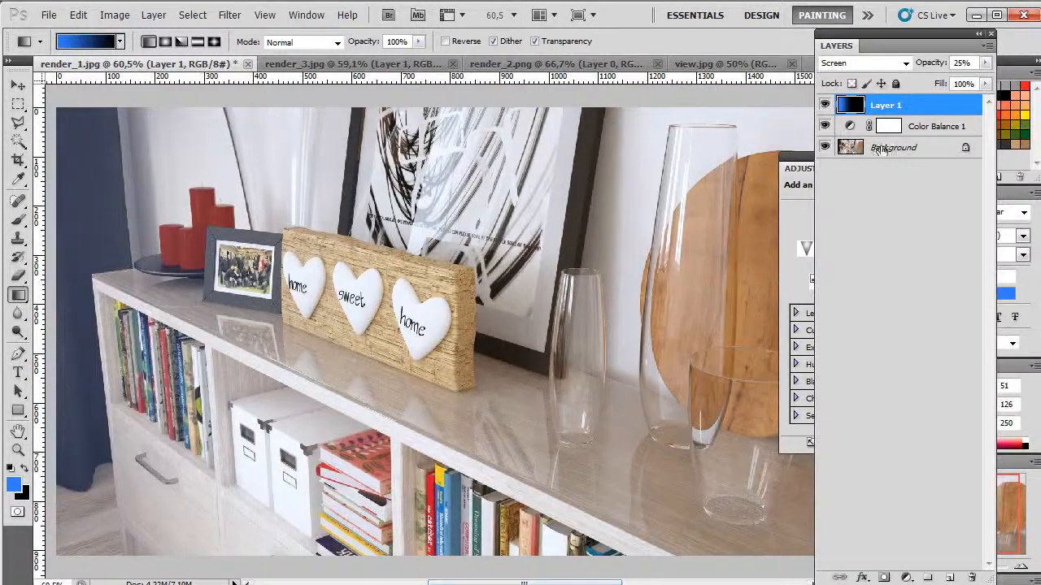
click(892, 147)
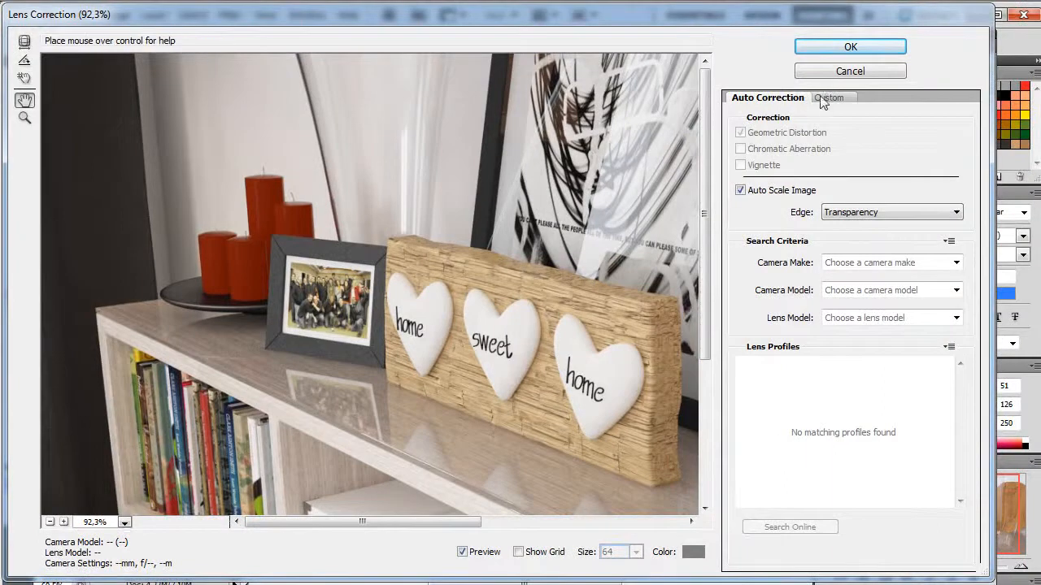
- Adjust the vignette midpoint in Lens Correction's Custom settings and apply it
click(832, 97)
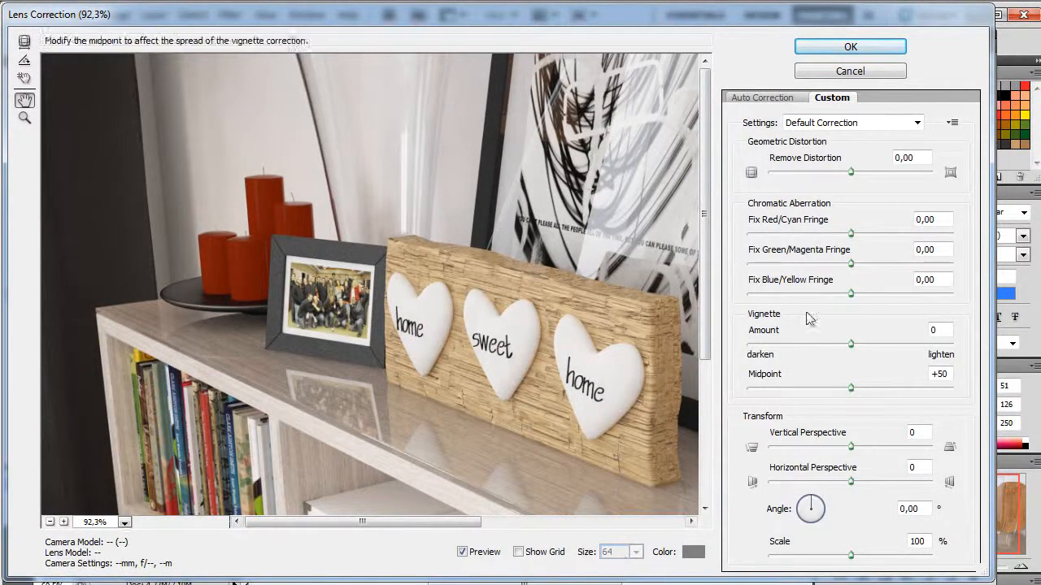
drag(850, 343, 821, 343)
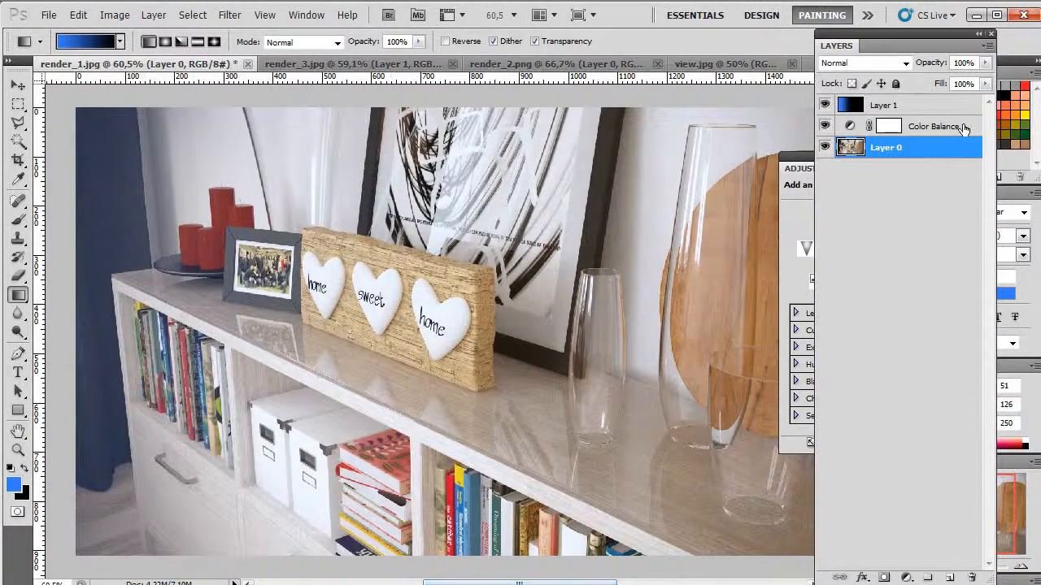
- Select Color Balance 1 and add a Brightness/Contrast adjustment layer above it
click(905, 577)
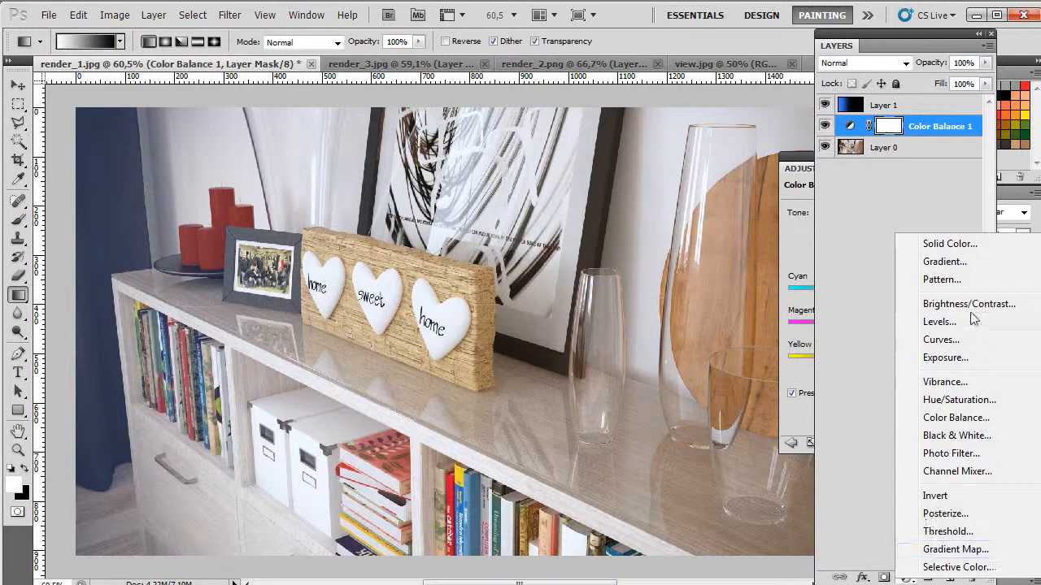
click(968, 303)
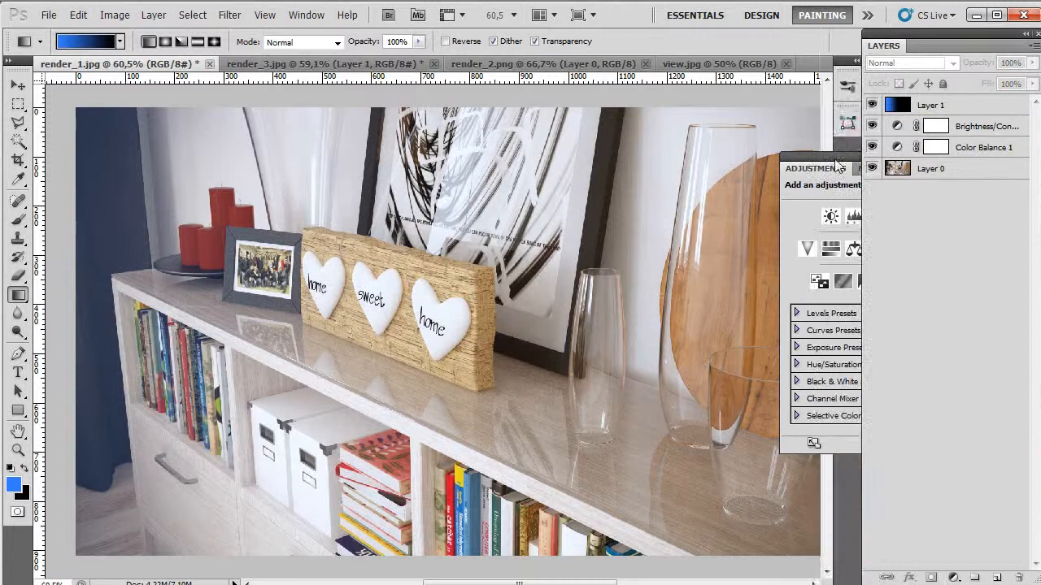
click(842, 168)
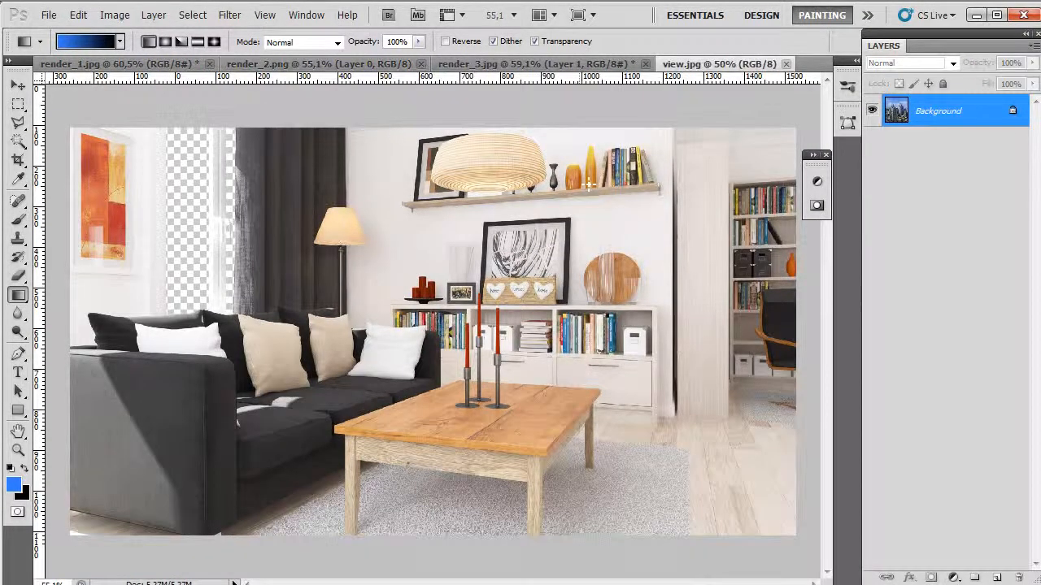
- Move the city photo into the window opening and scale it down to about 41%
click(256, 63)
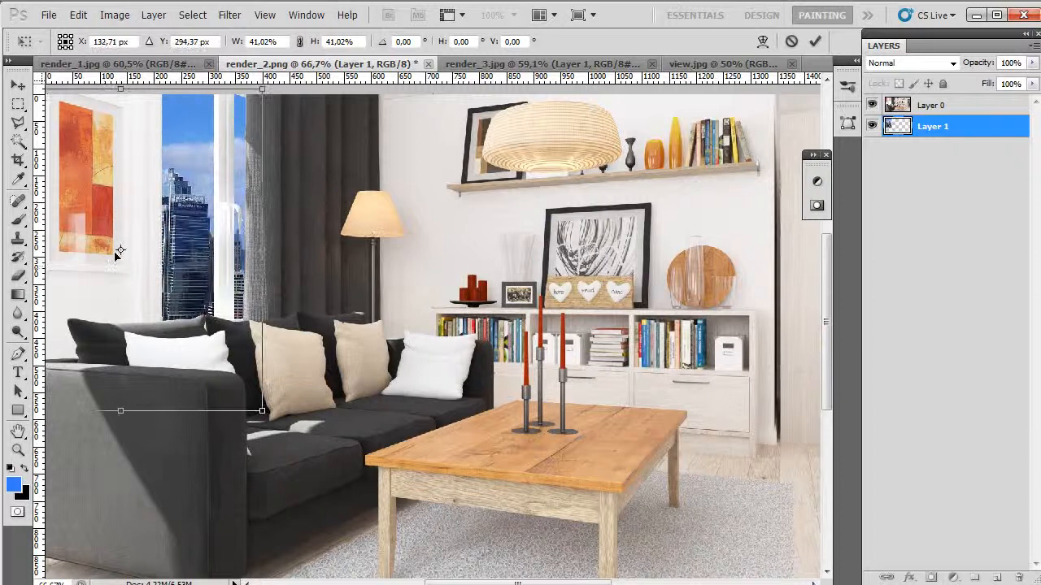
drag(119, 250, 232, 282)
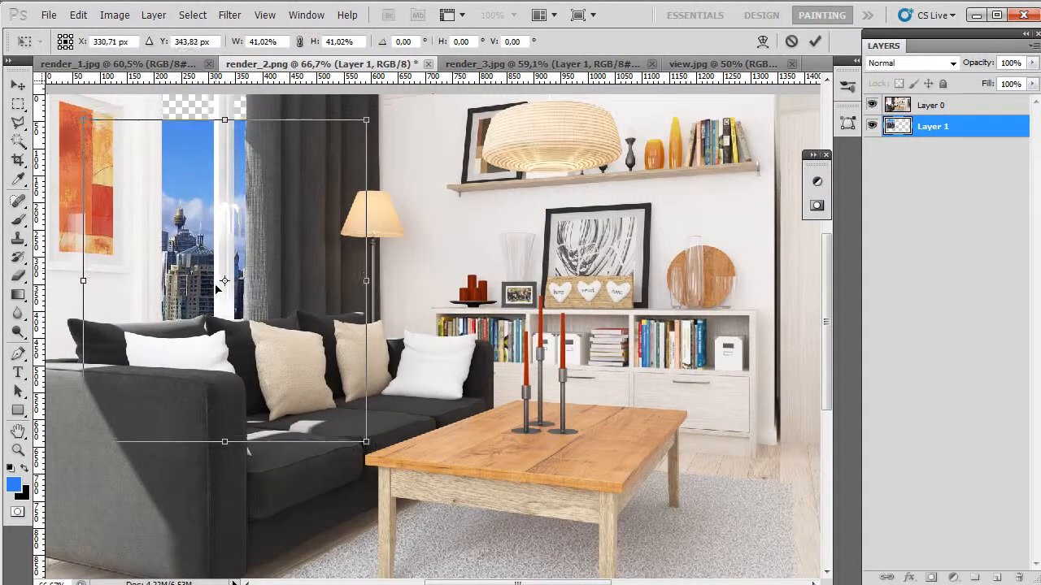
right_click(217, 289)
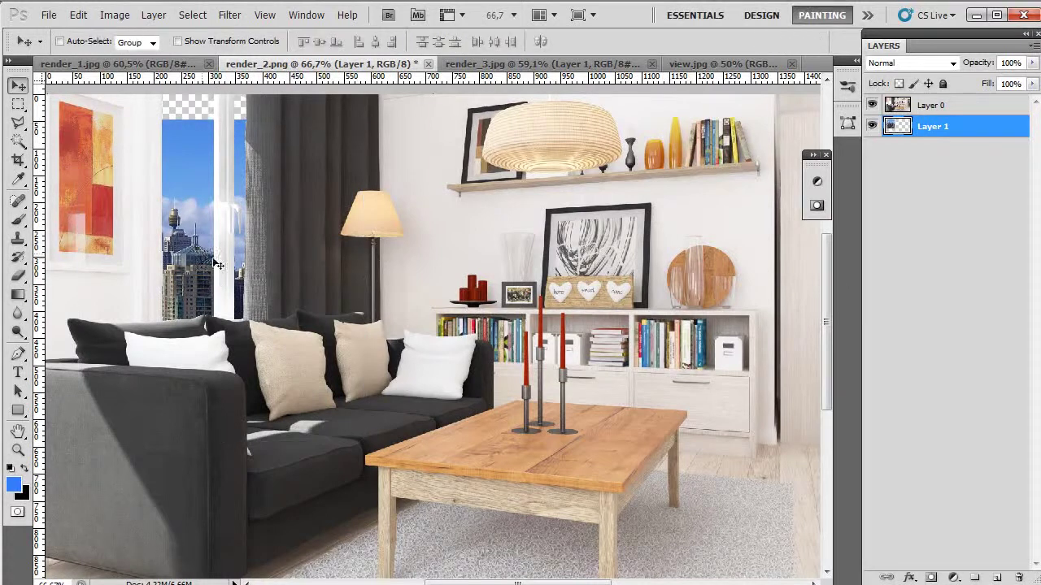
scroll(down, 3)
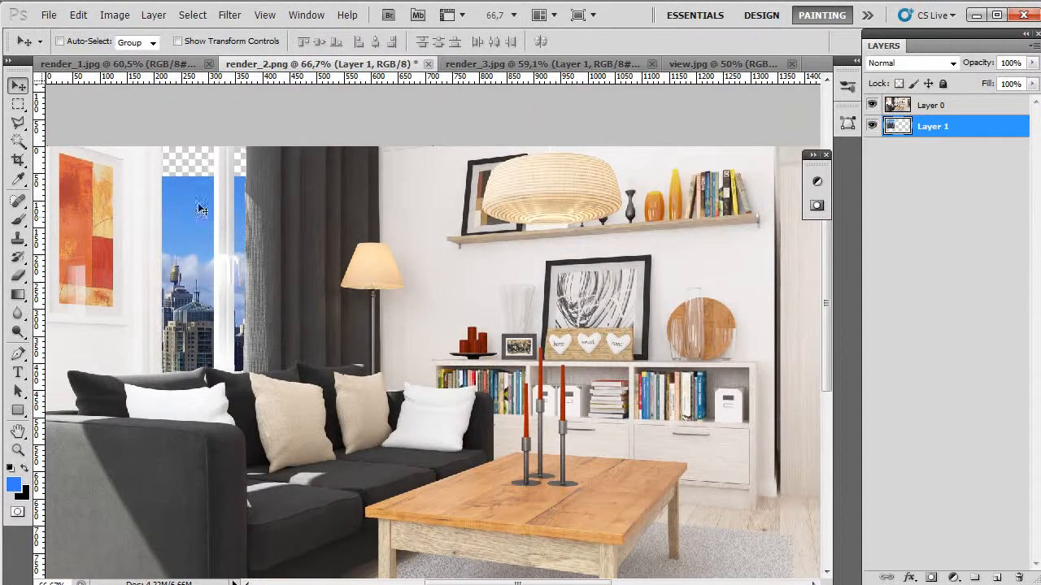
- Add a Brightness/Contrast adjustment above the city layer with Brightness raised to 150
click(17, 238)
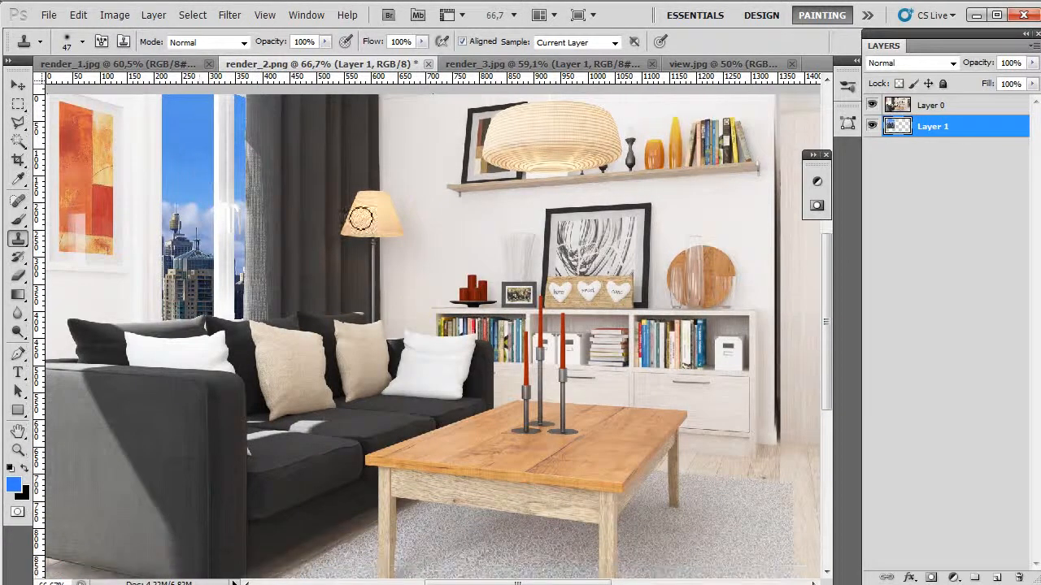
click(953, 576)
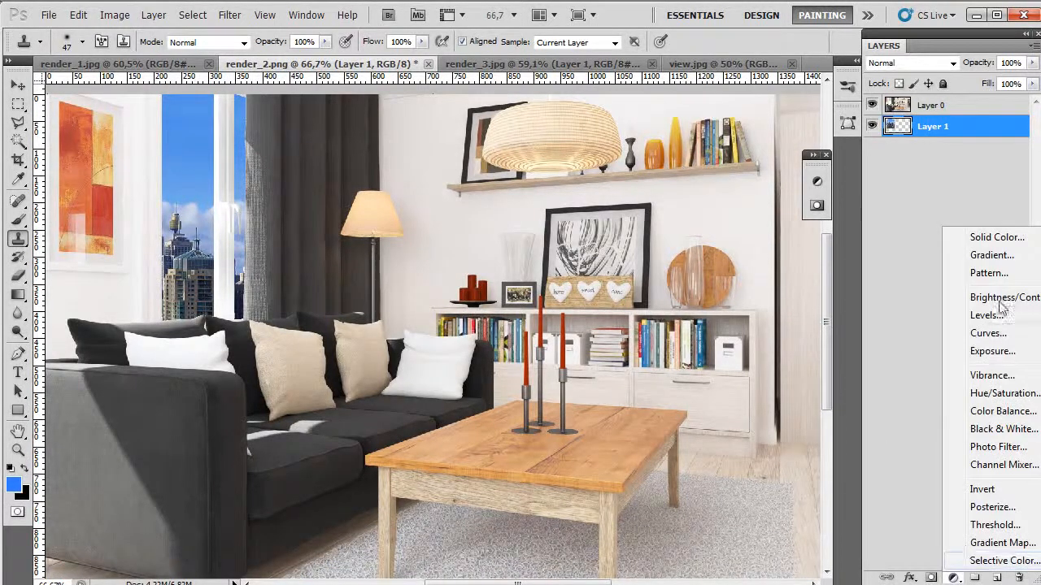
click(1004, 296)
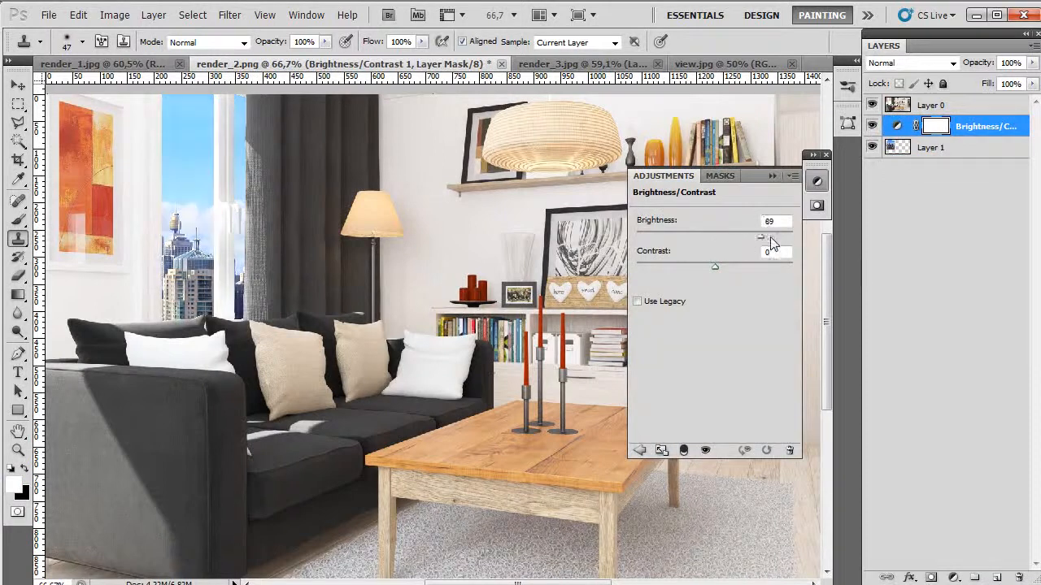
drag(760, 236, 793, 235)
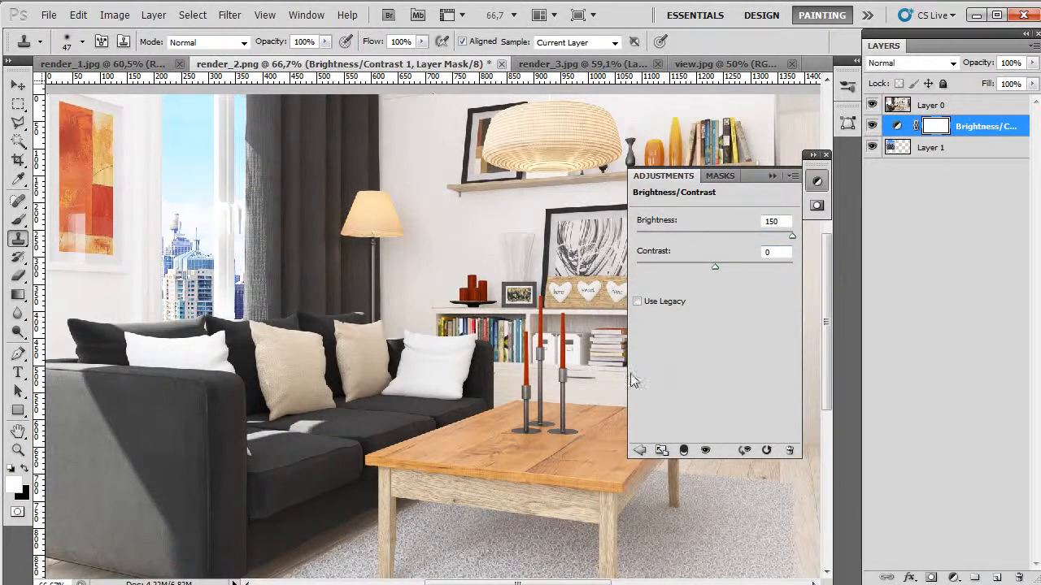
click(933, 104)
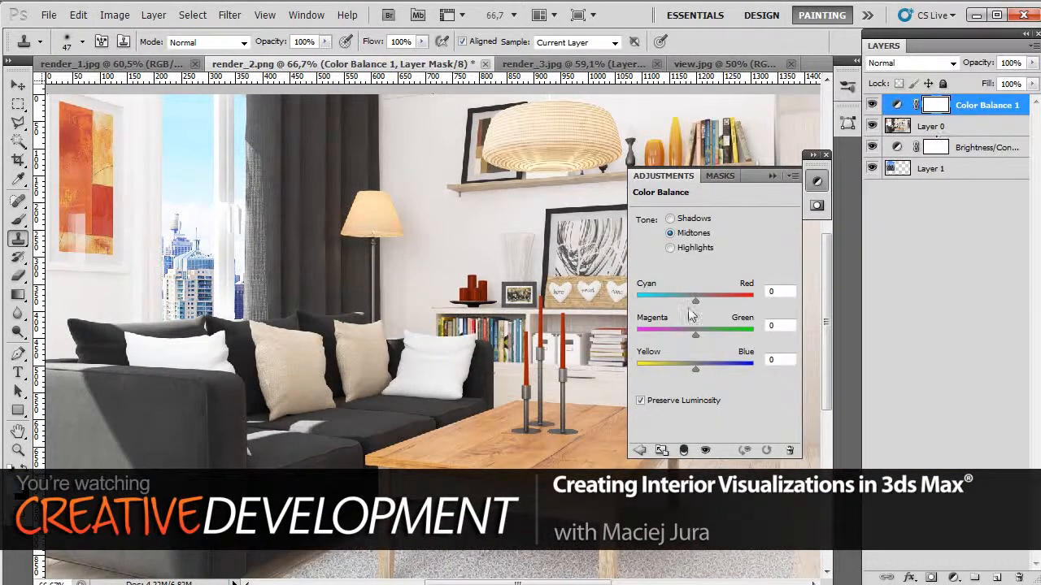
- Set Color Balance midtones to Red +13, Yellow -10, and highlights to -8 and +8
drag(695, 301, 700, 301)
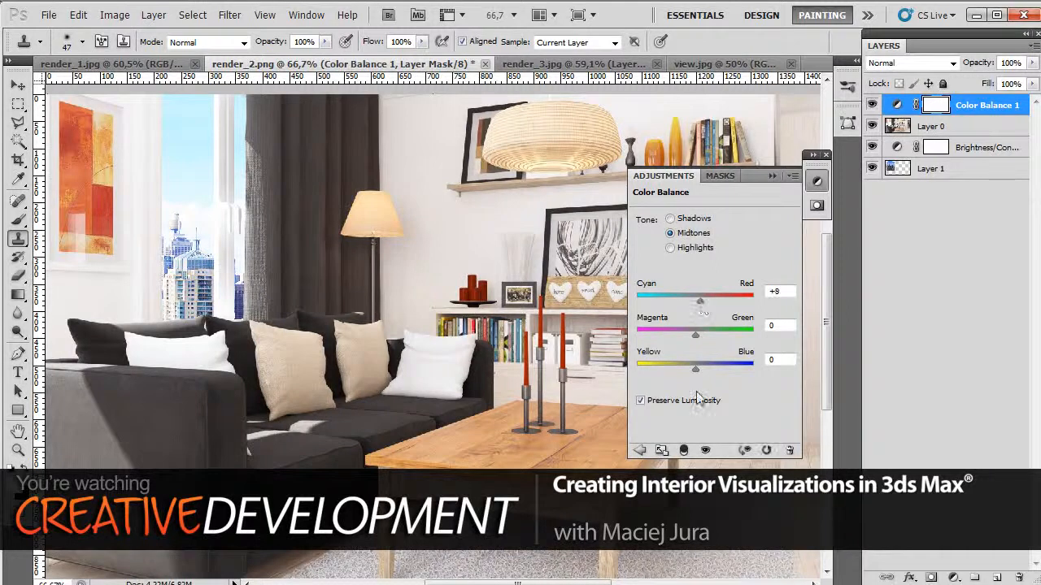
drag(696, 366, 691, 366)
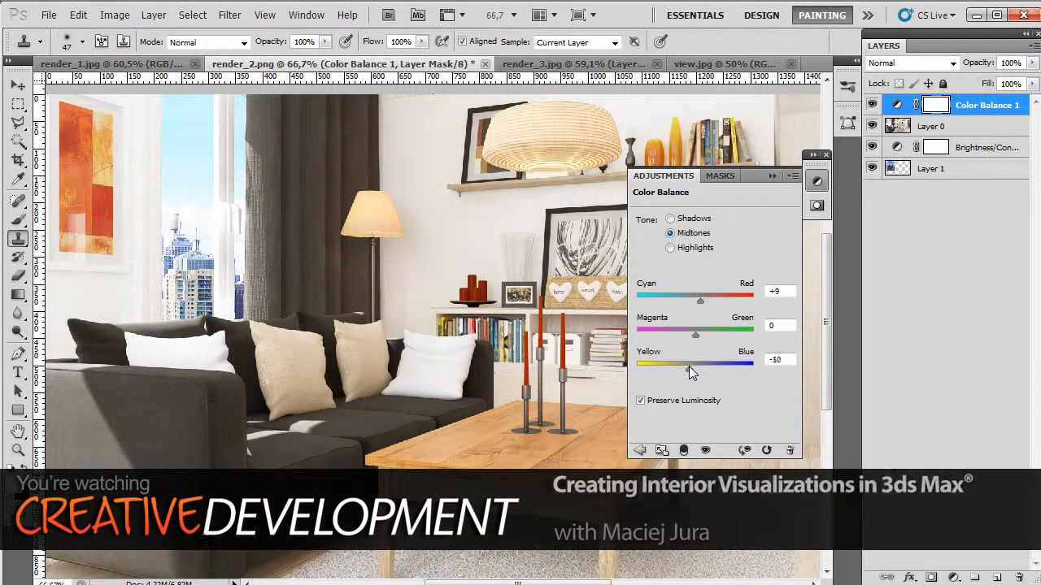
drag(700, 301, 705, 301)
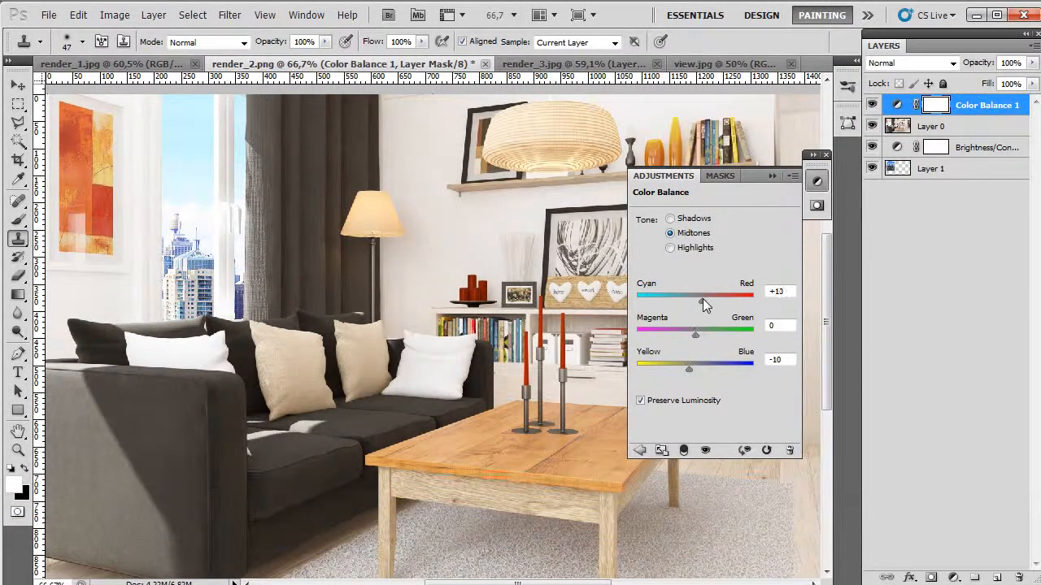
click(671, 247)
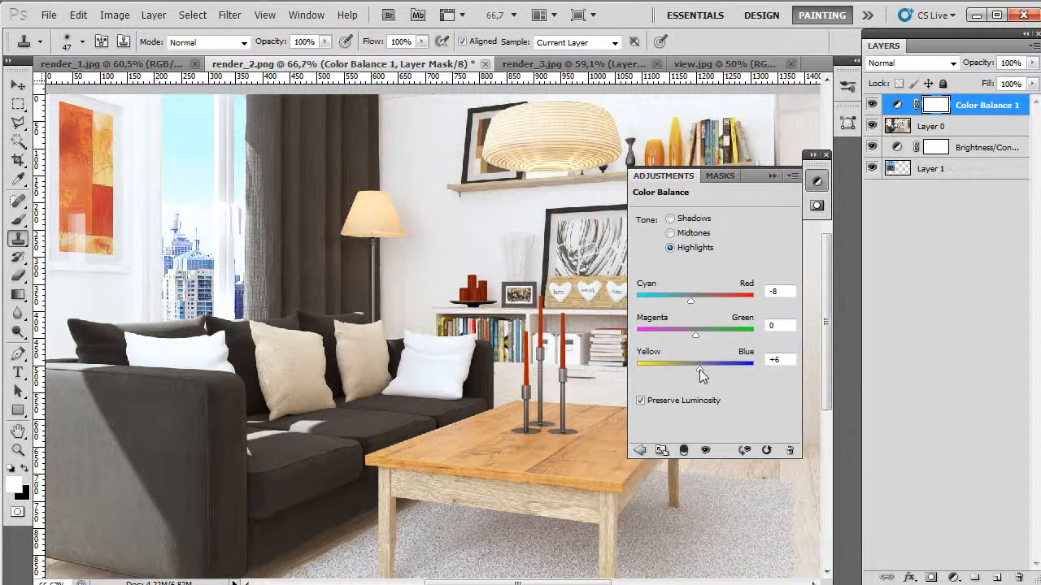
drag(695, 369, 700, 369)
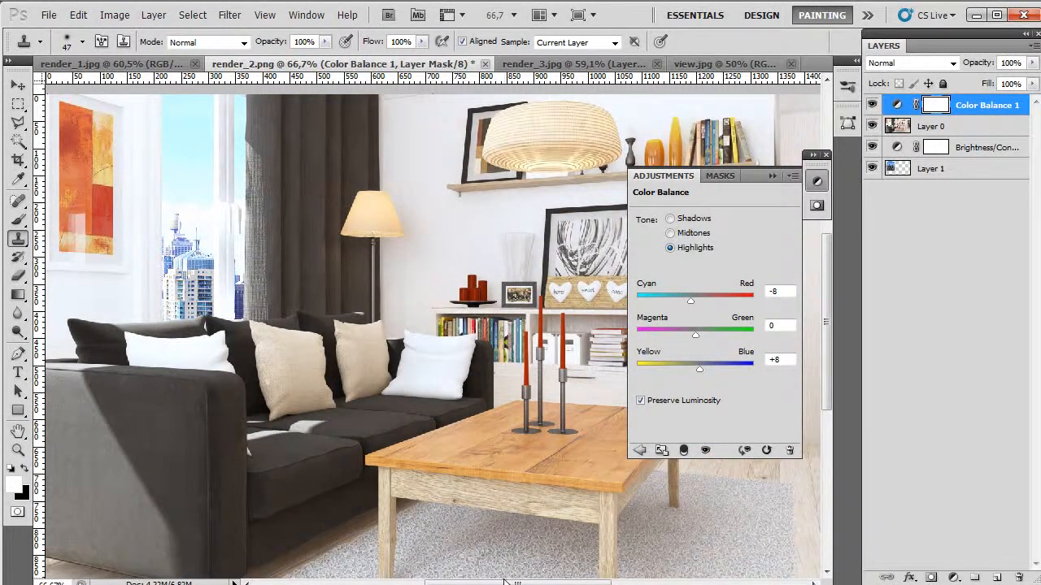
scroll(right, 3)
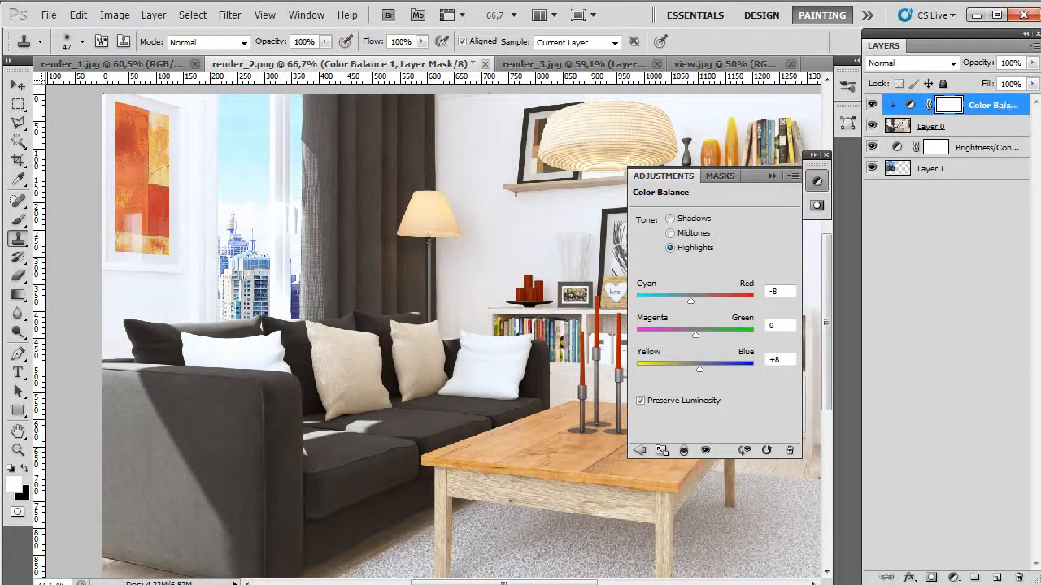
- Create Layer 2 with a blue-to-black gradient and set it to Screen blending
click(639, 451)
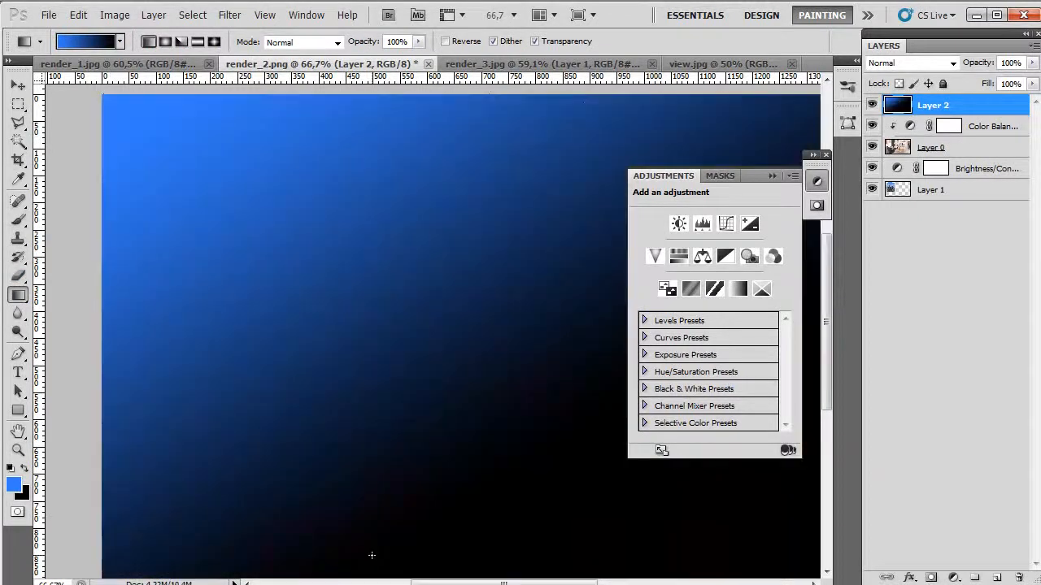
click(908, 62)
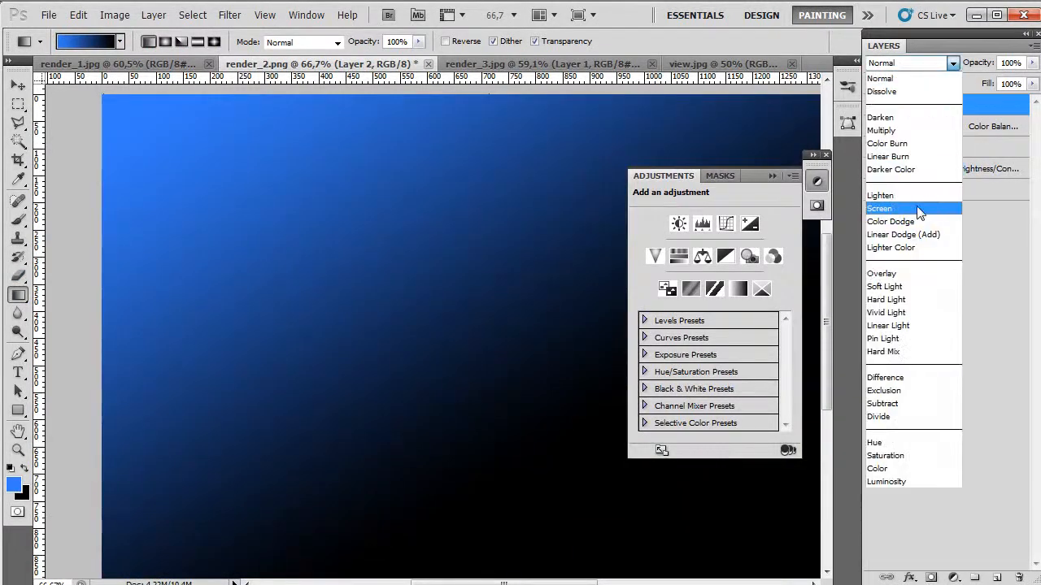
click(879, 208)
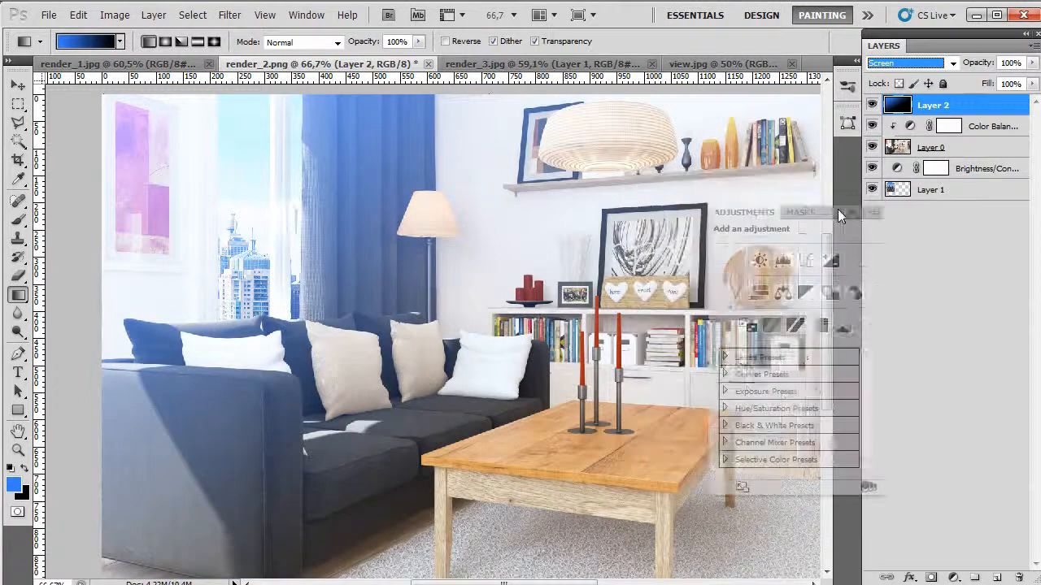
click(18, 122)
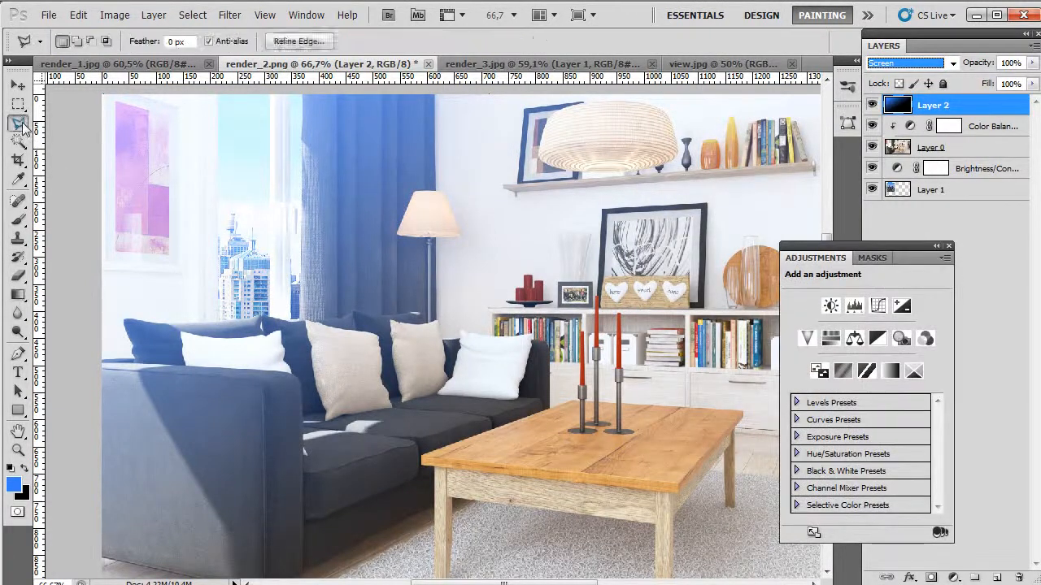
- Mask Layer 2's blue gradient to the curtain and window side with a brush, then hide it
click(902, 63)
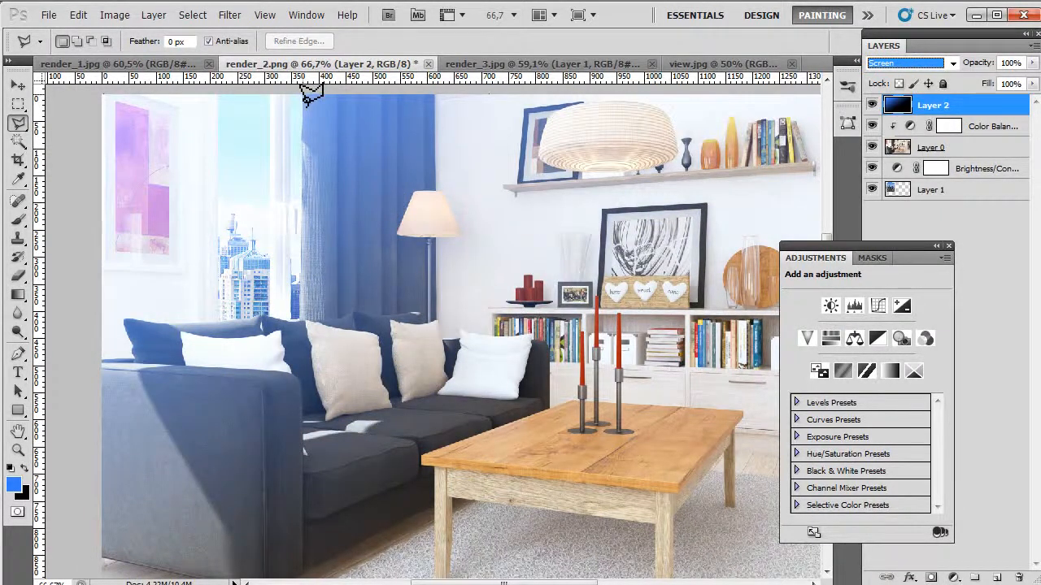
mouse_move(284, 474)
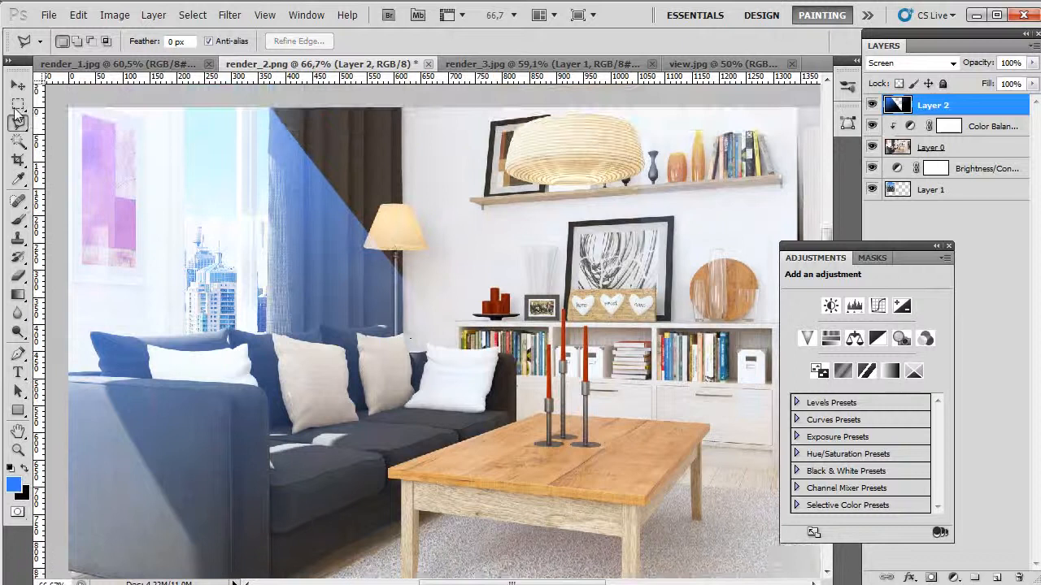
click(18, 104)
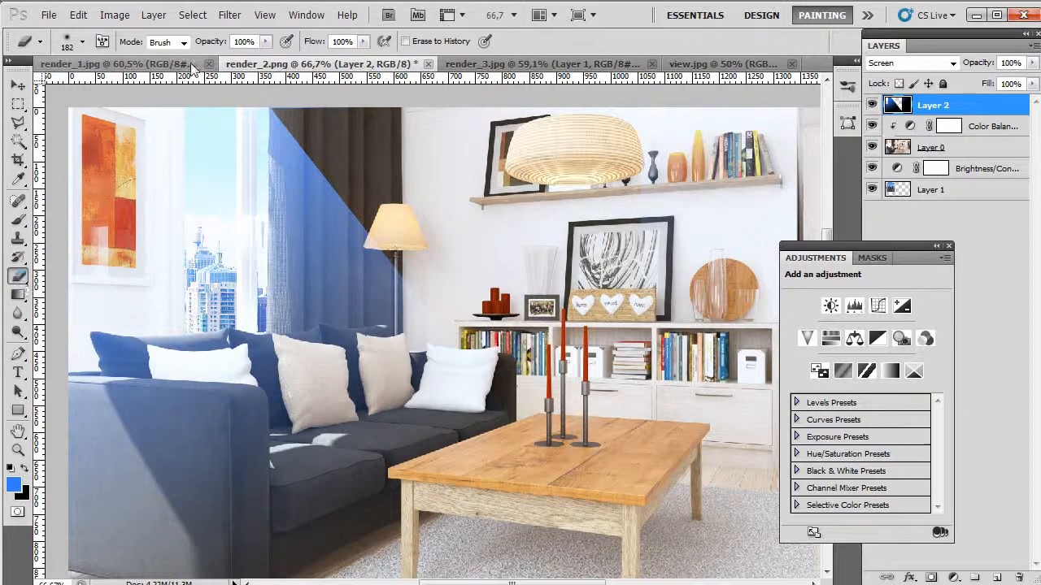
click(81, 42)
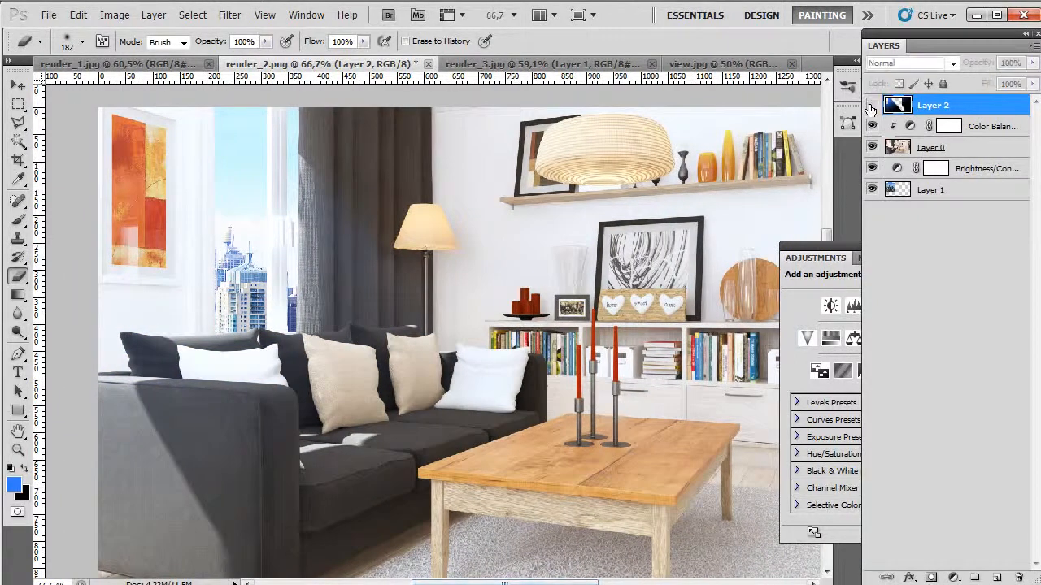
- Show Layer 2's blue gradient again and lower its opacity to 25%
click(907, 62)
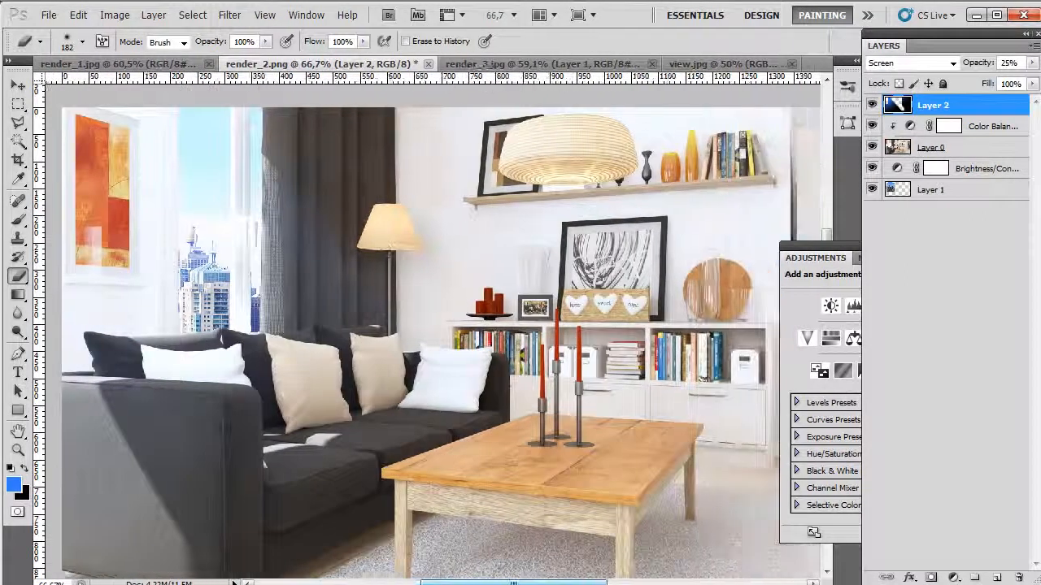
scroll(right, 3)
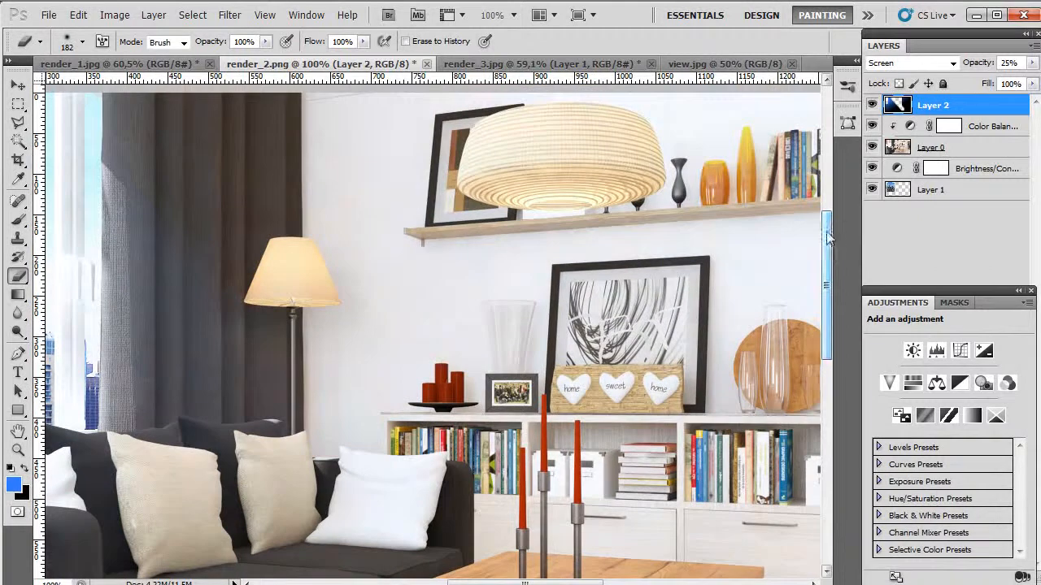
- Dodge the midtones of Layer 0 to brighten the floor lamp and pendant lamp
scroll(down, 3)
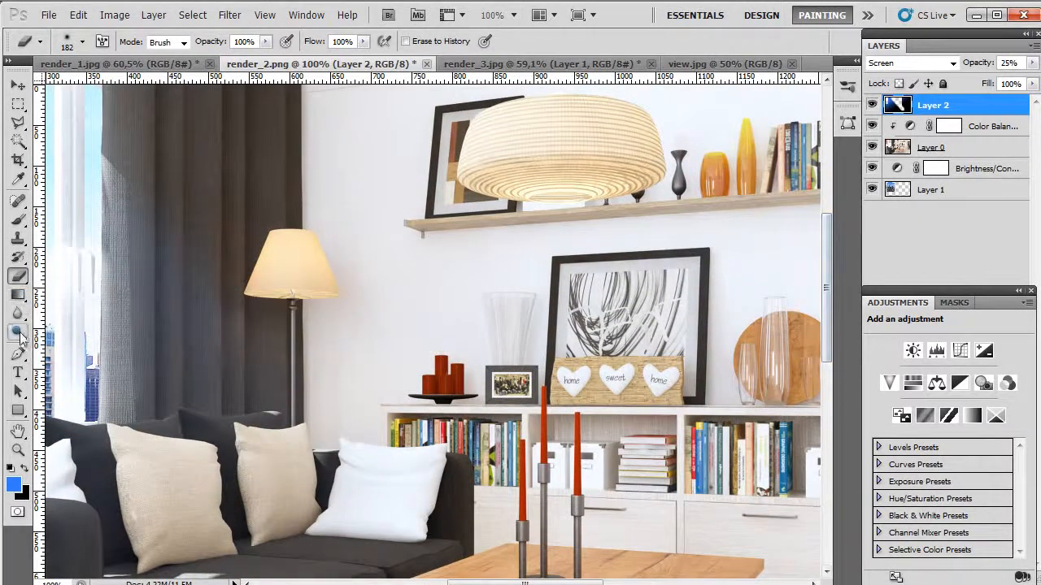
click(933, 147)
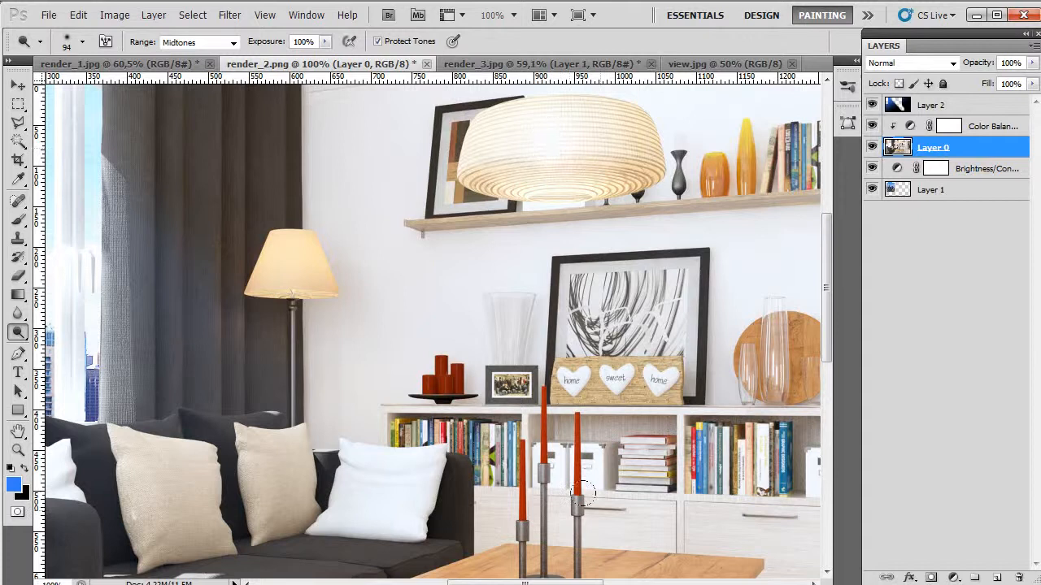
scroll(left, 3)
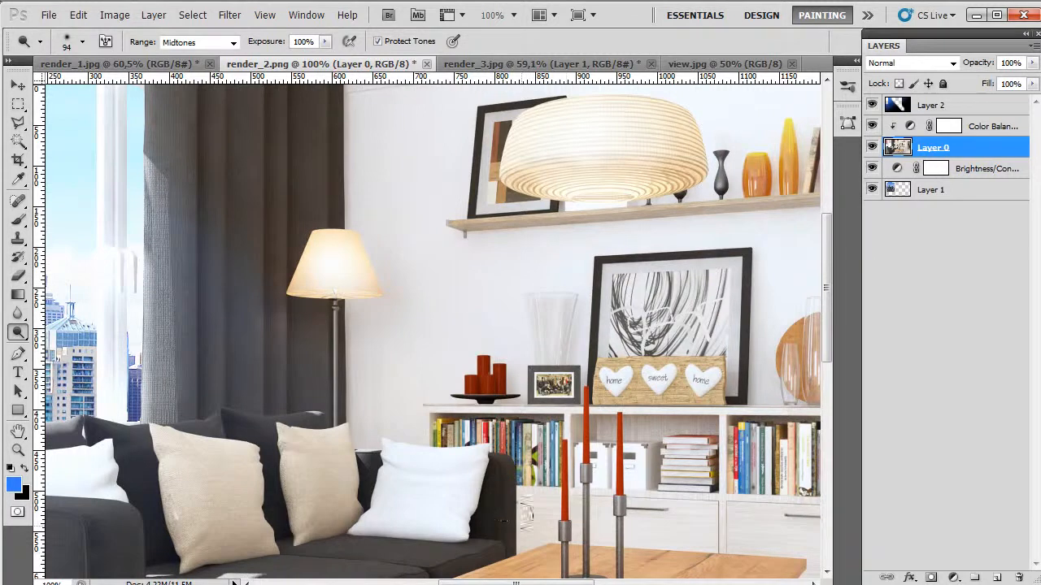
scroll(right, 3)
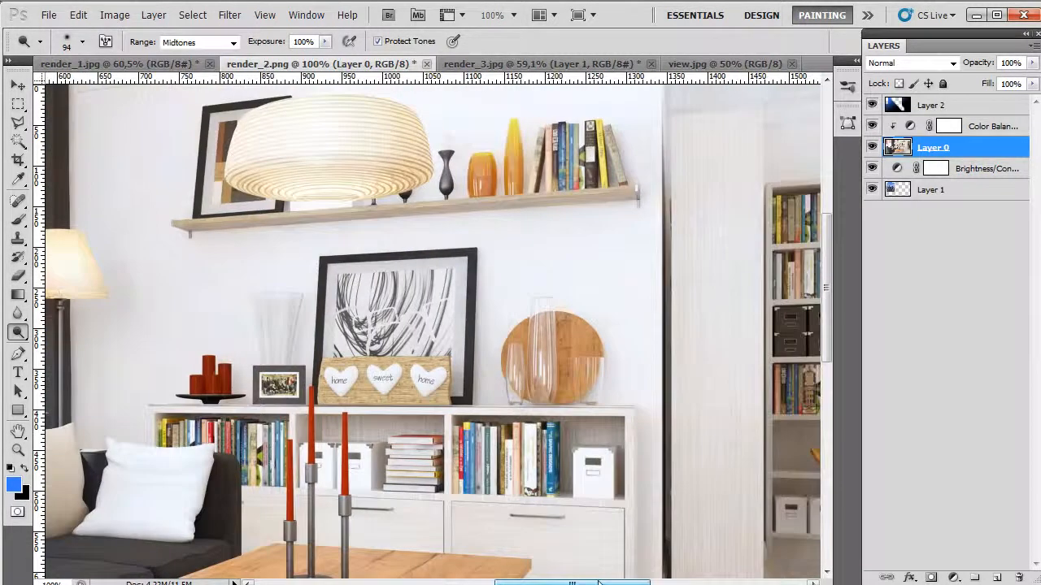
scroll(left, 3)
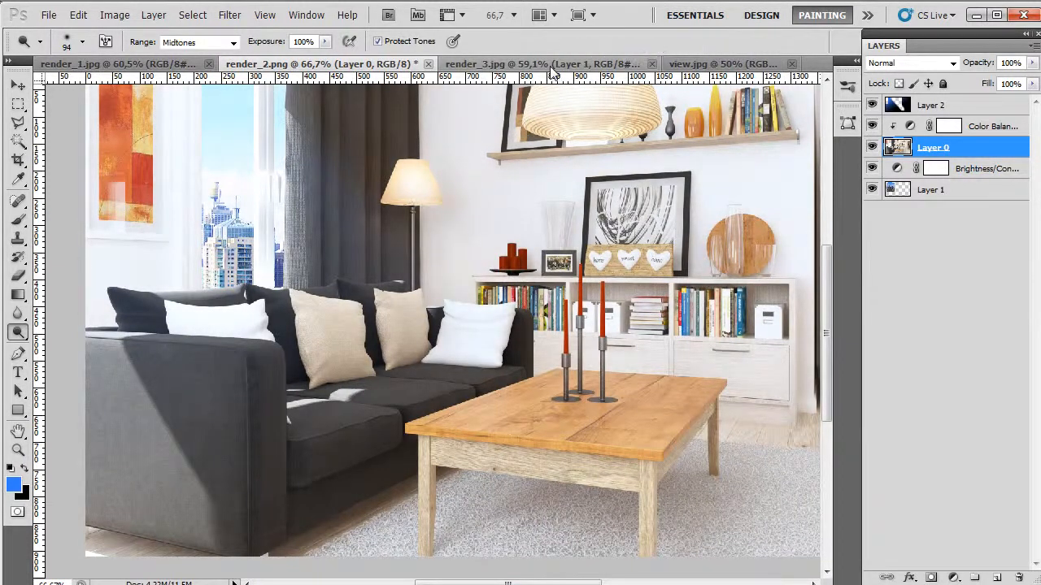
click(529, 63)
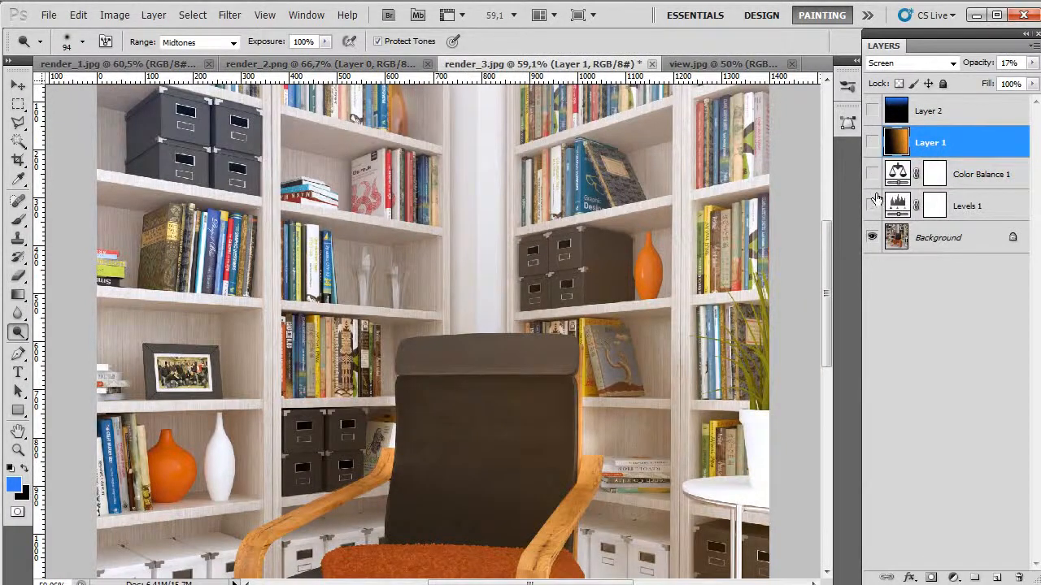
scroll(down, 3)
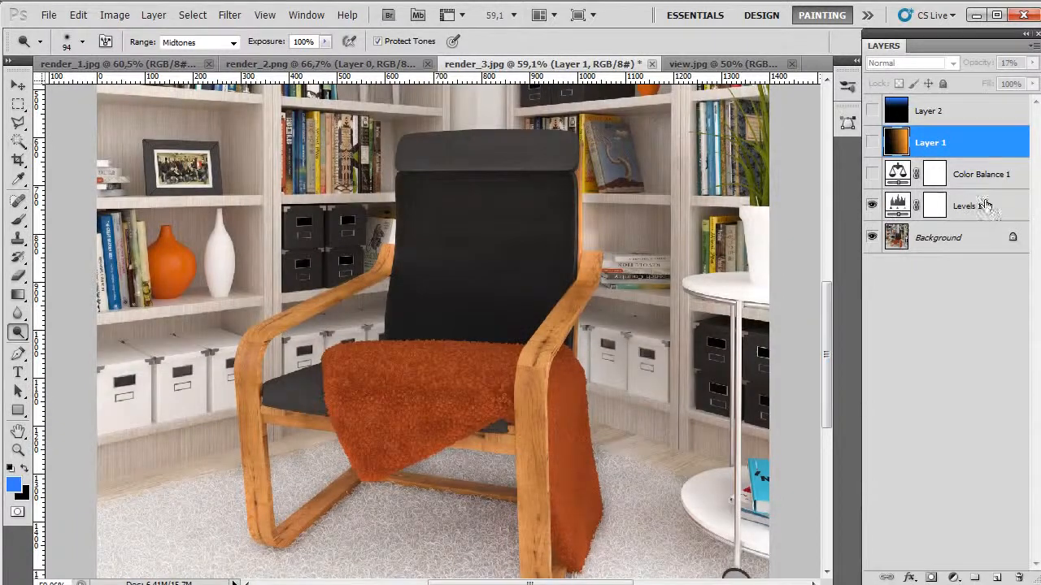
click(968, 205)
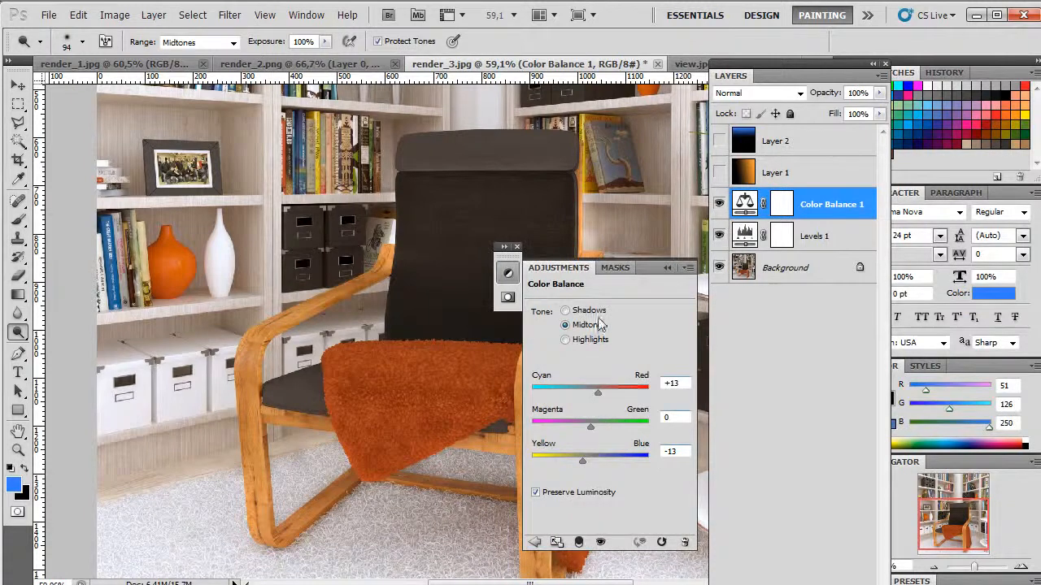
click(564, 339)
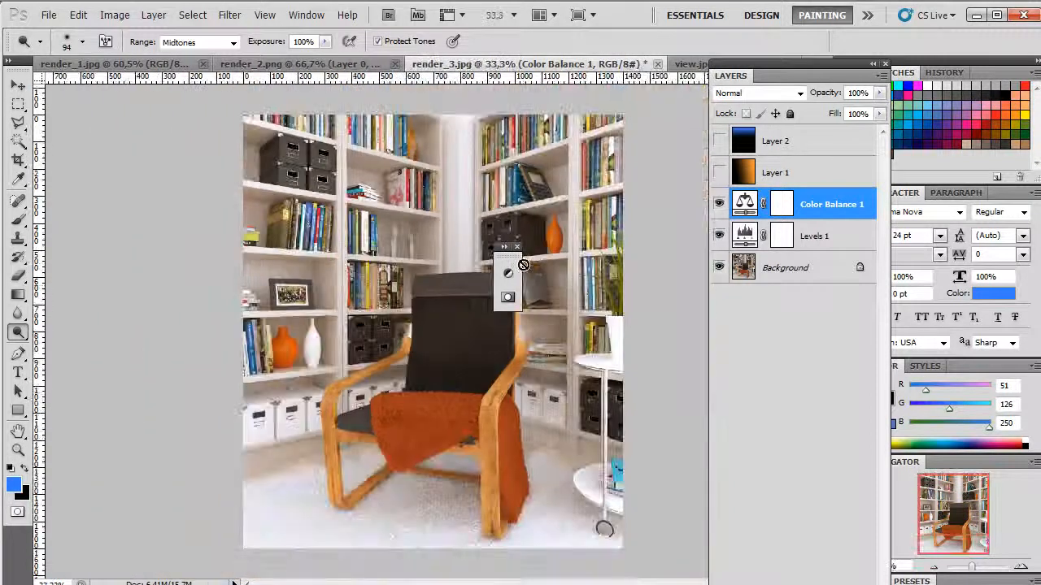
click(718, 204)
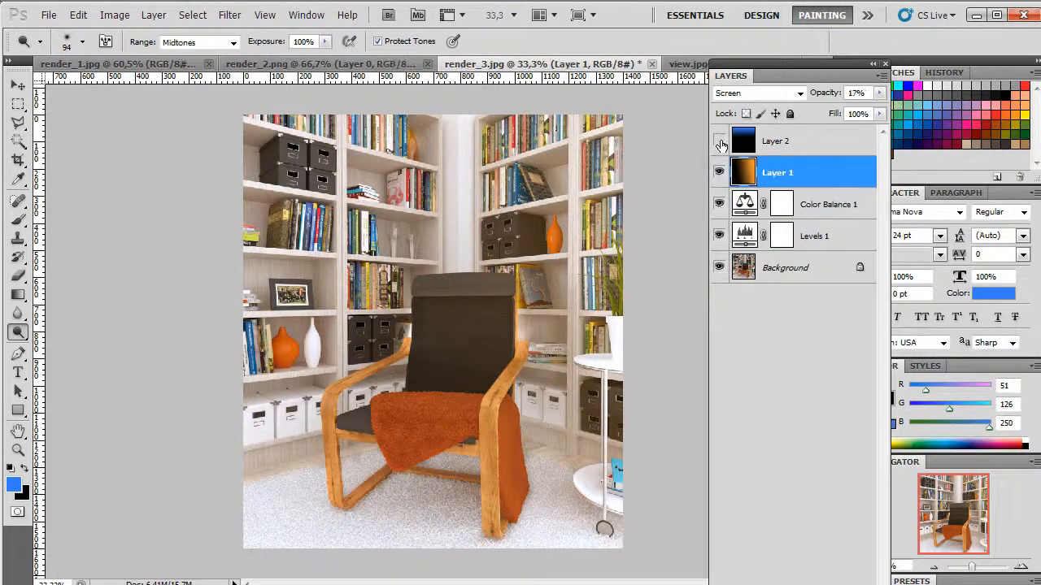
click(718, 141)
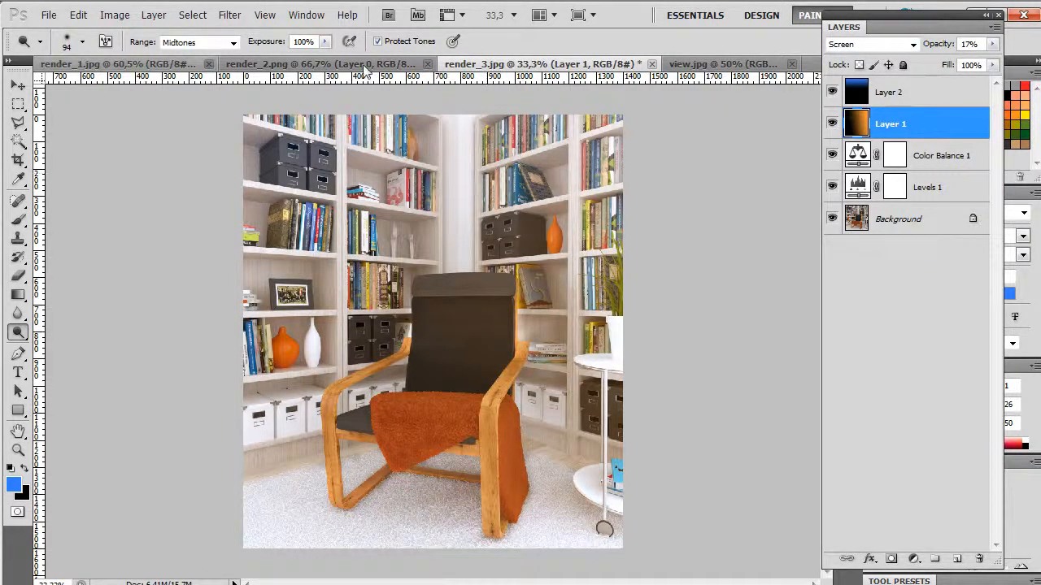
click(317, 63)
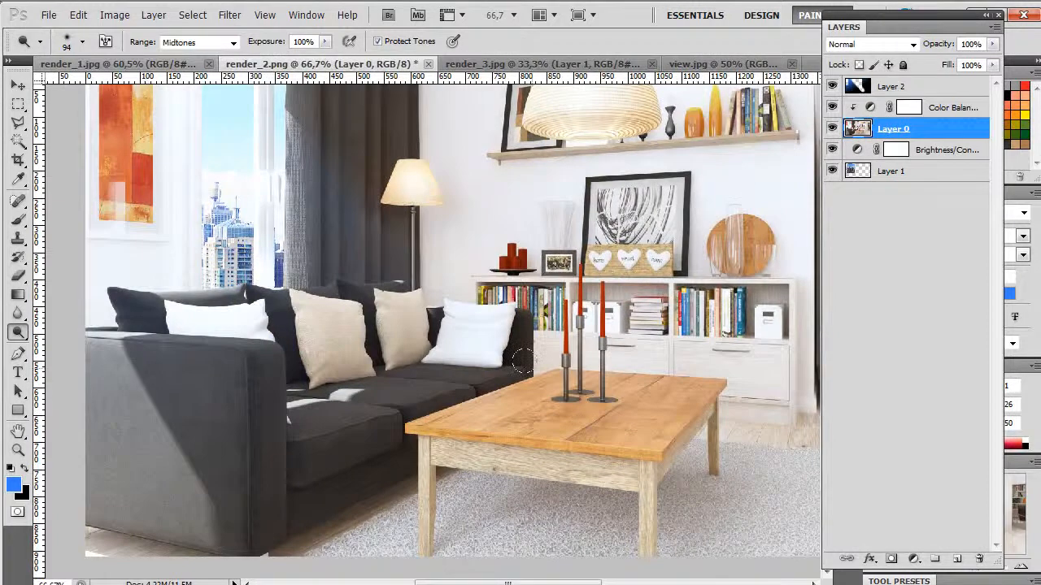